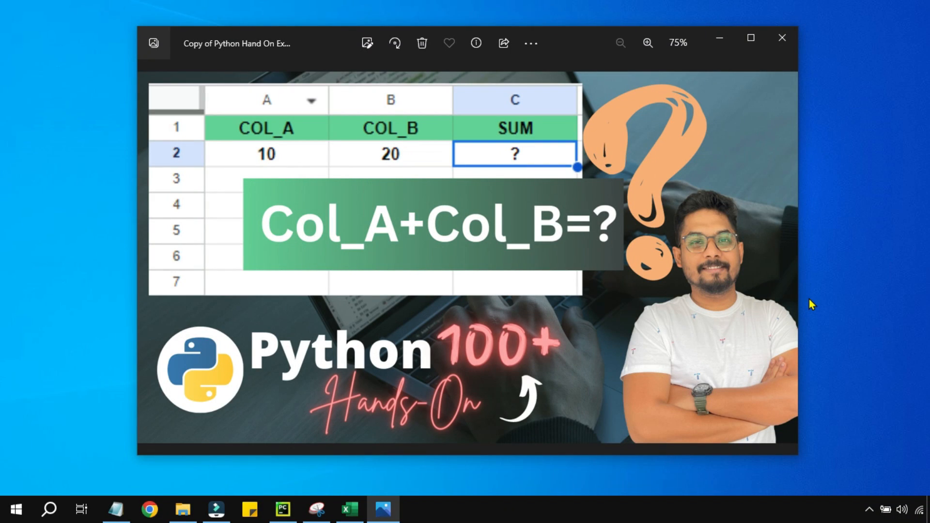
mouse_move(585, 324)
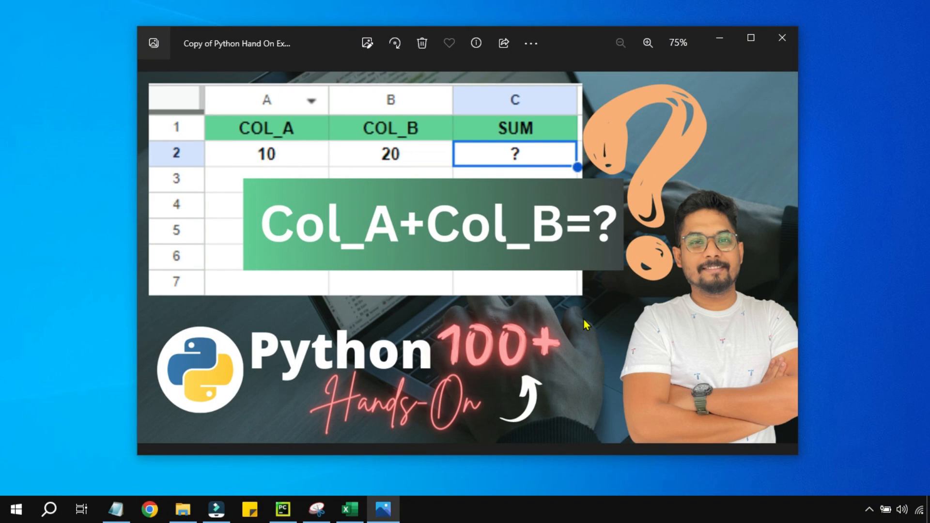
mouse_move(521, 175)
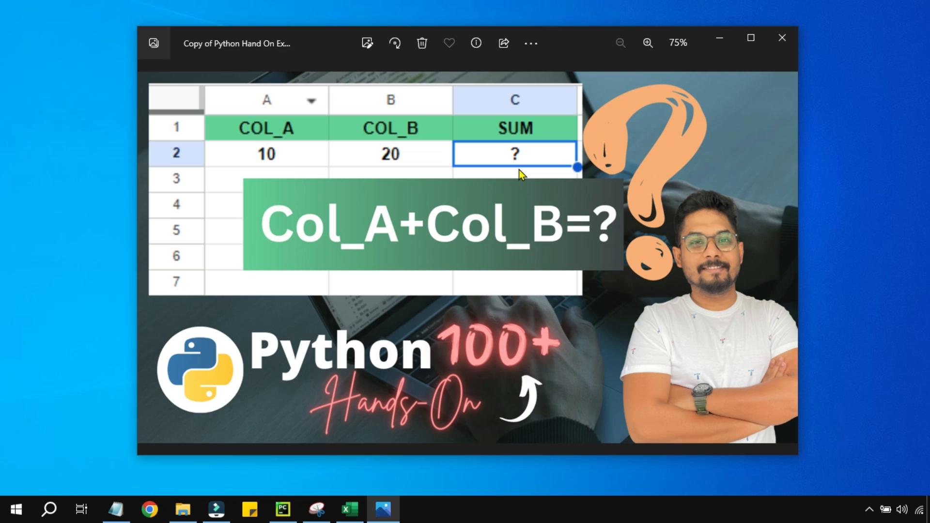
mouse_move(433, 175)
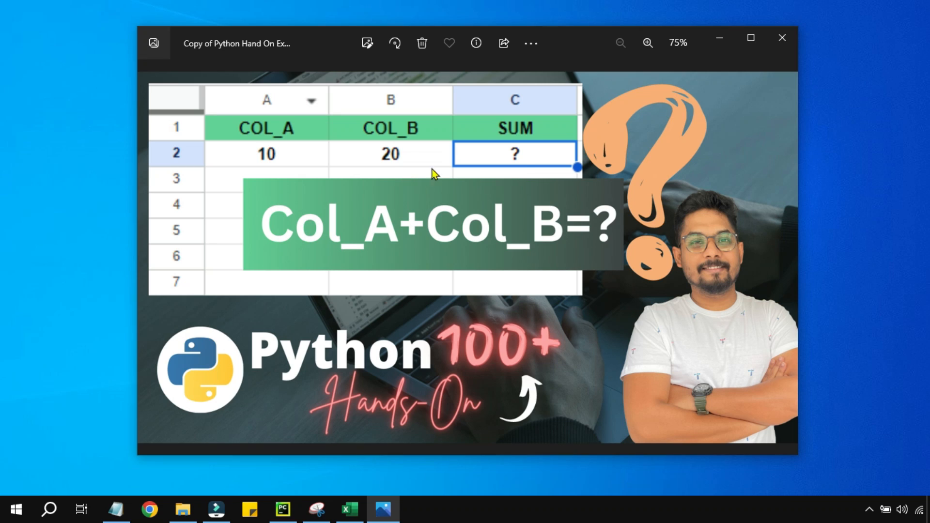
mouse_move(528, 167)
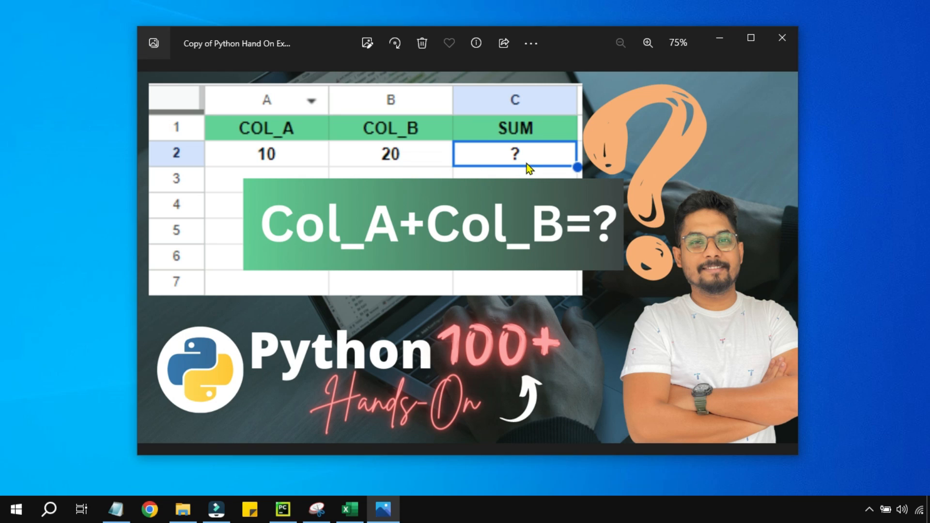
mouse_move(399, 349)
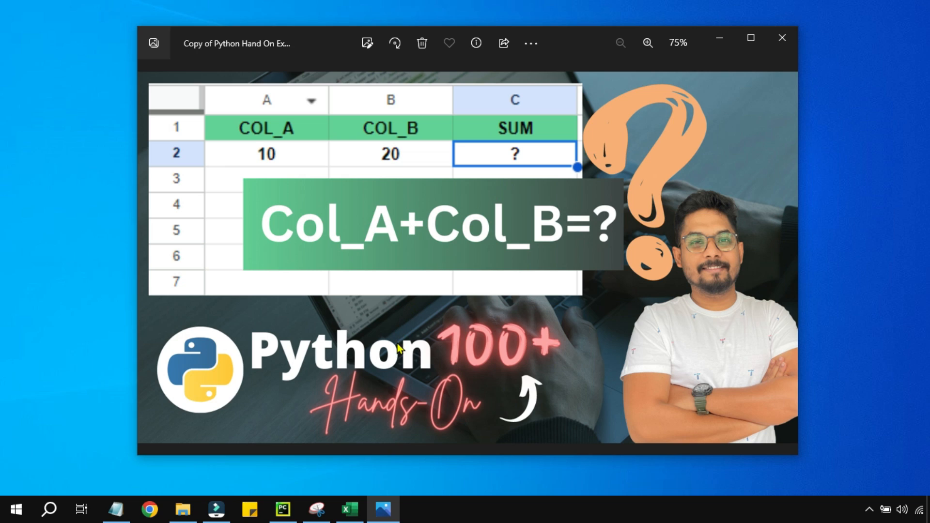
mouse_move(576, 359)
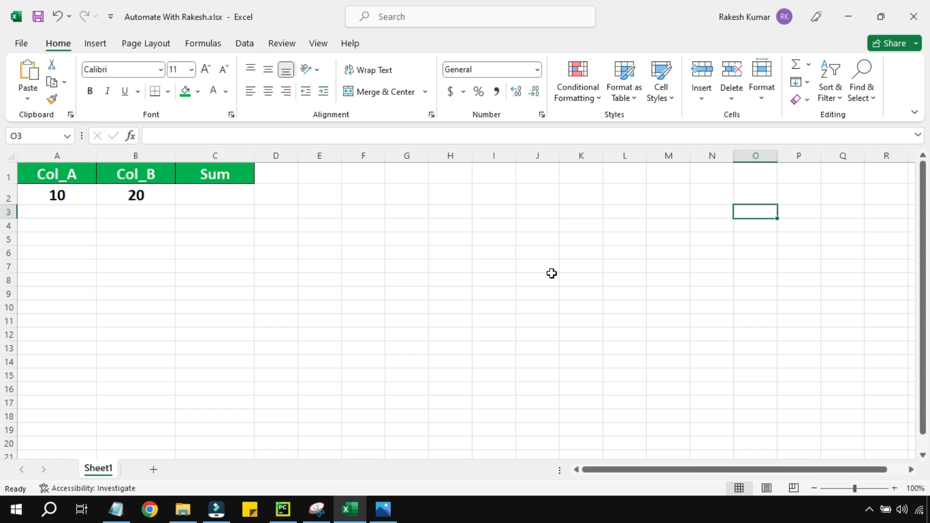
mouse_move(124, 178)
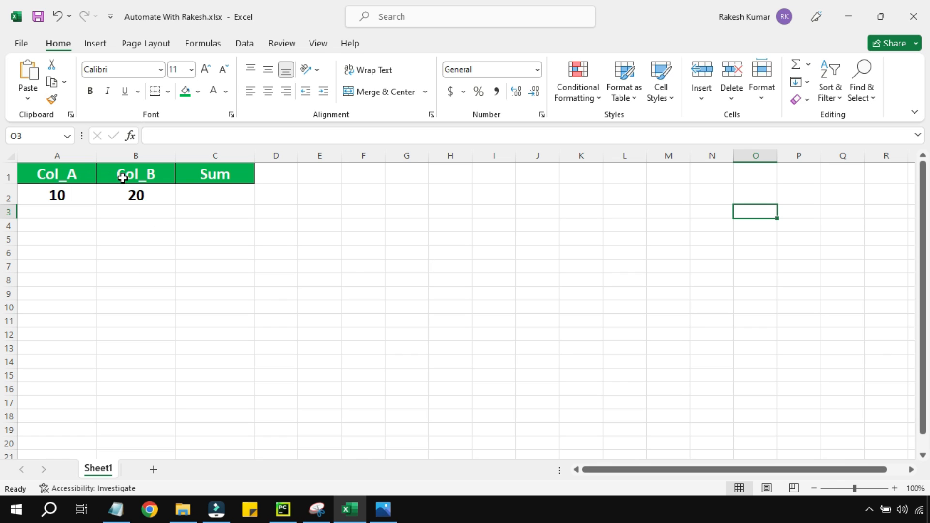
Inspect Sheet1's row 2 values: Col_A 10, Col_B 20 and the empty Sum cell.
click(215, 173)
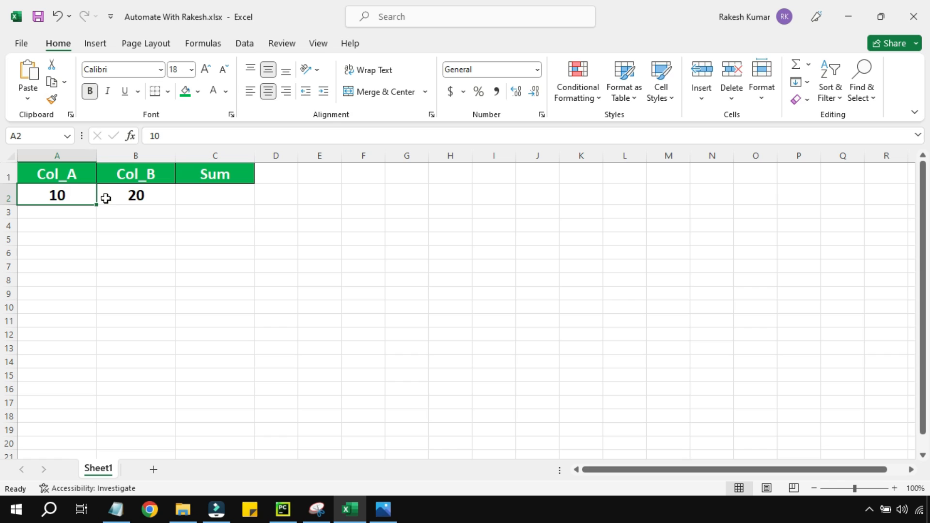
click(135, 195)
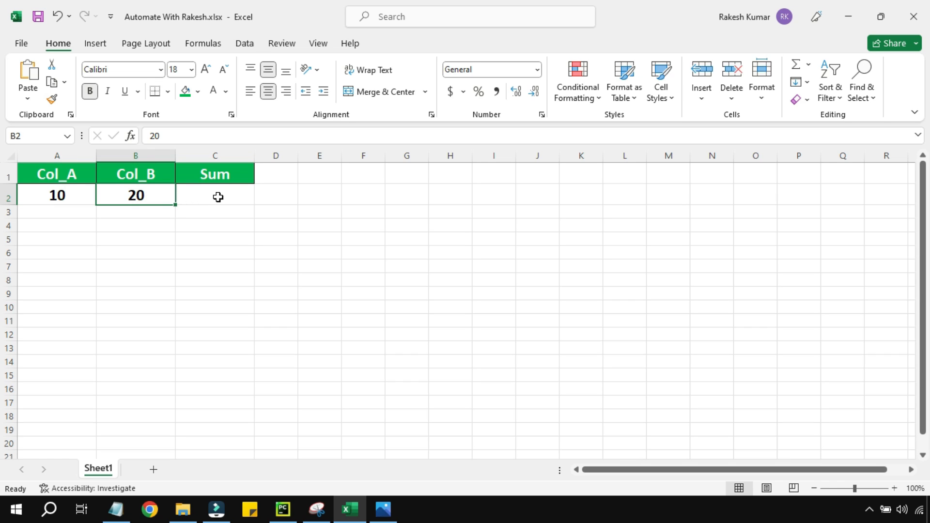
click(215, 195)
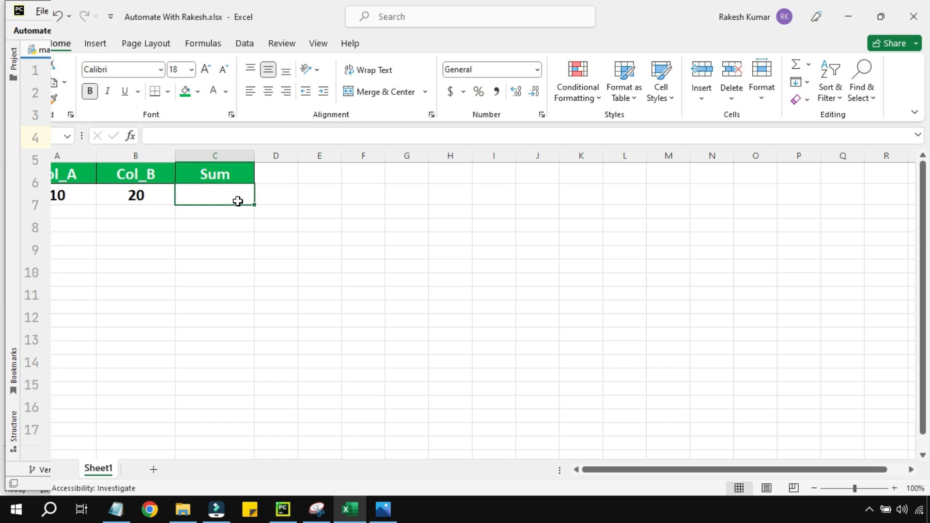
On line 4 write df=pd.read_excel(file_path, sheet_name='She, accepting the autocomplete suggestions.
click(282, 509)
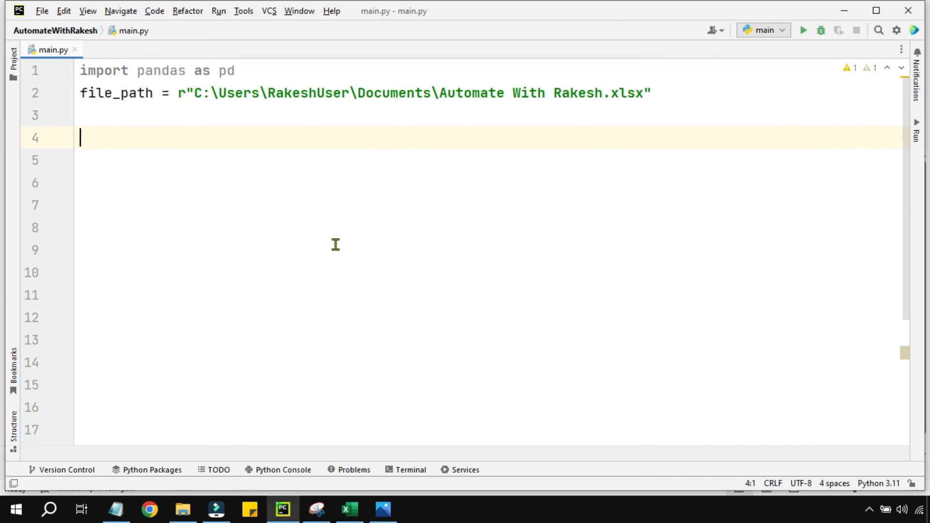
mouse_move(570, 150)
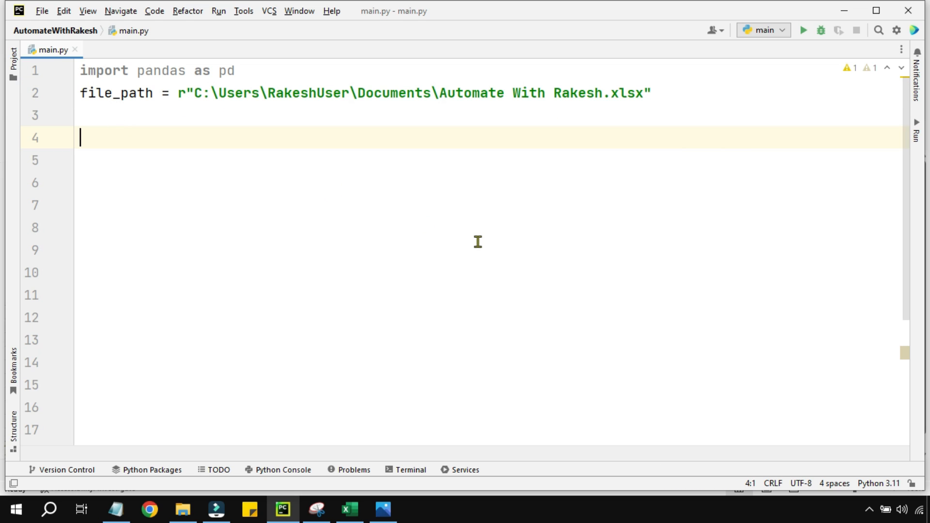
mouse_move(529, 288)
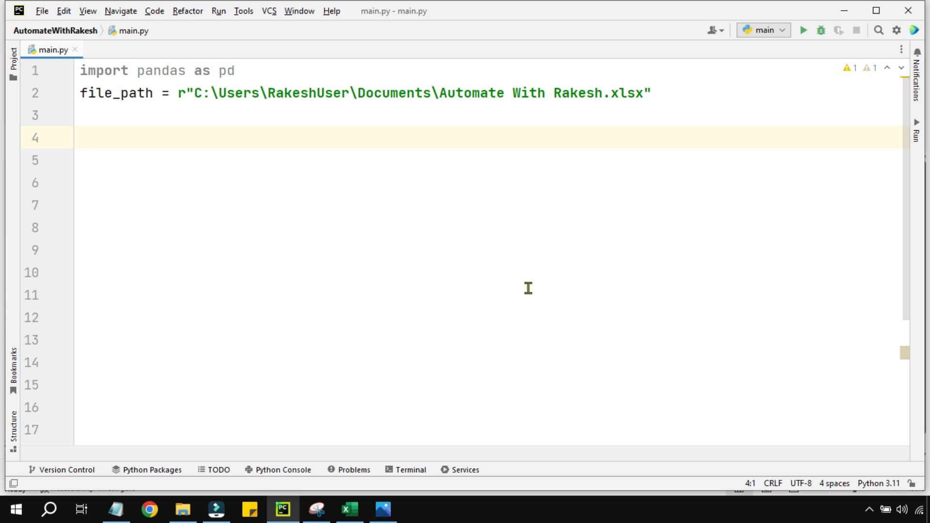
text(d)
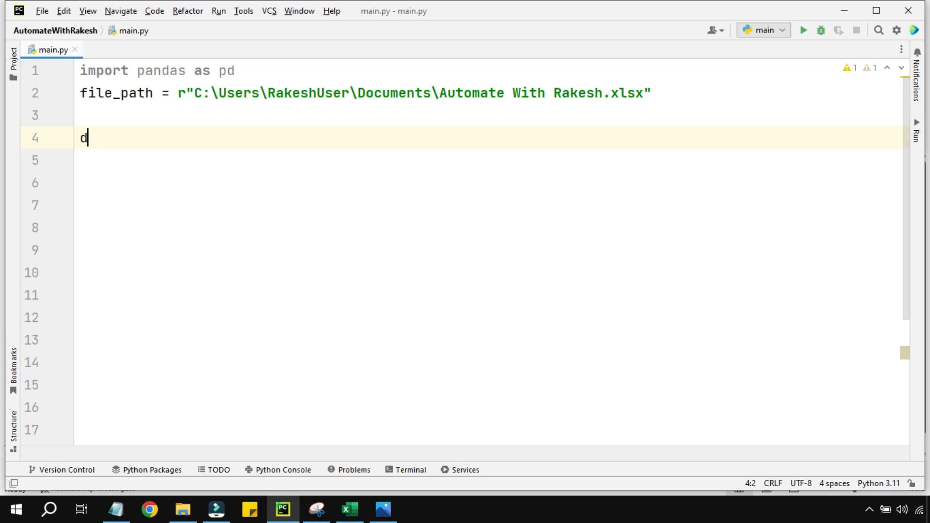
text(f)
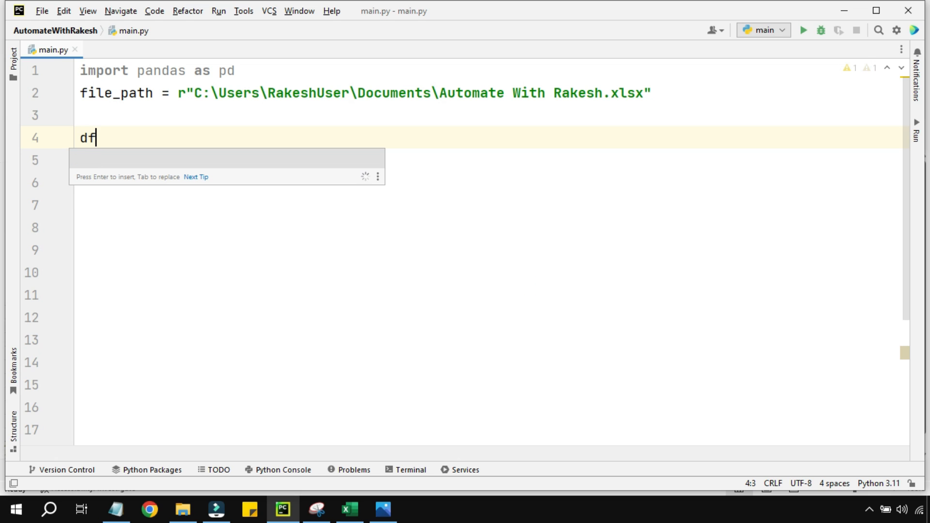
text(=p)
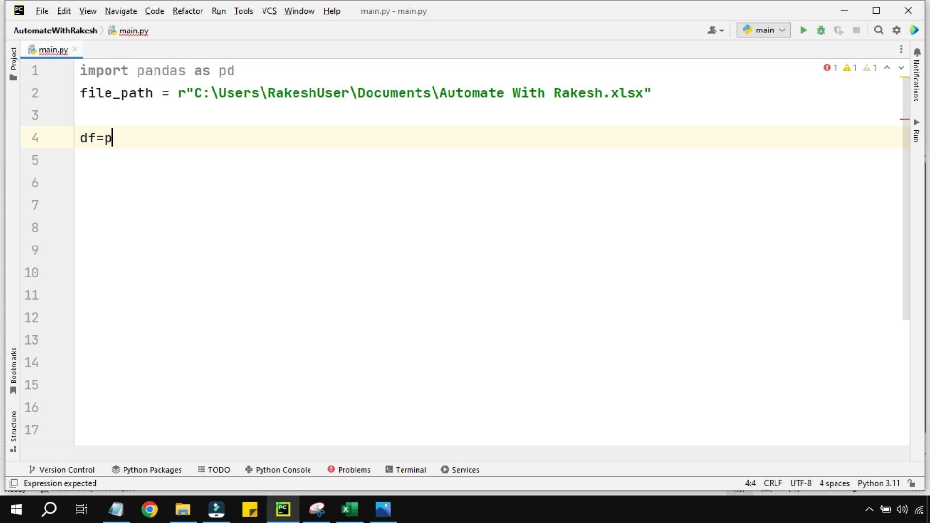
text(d)
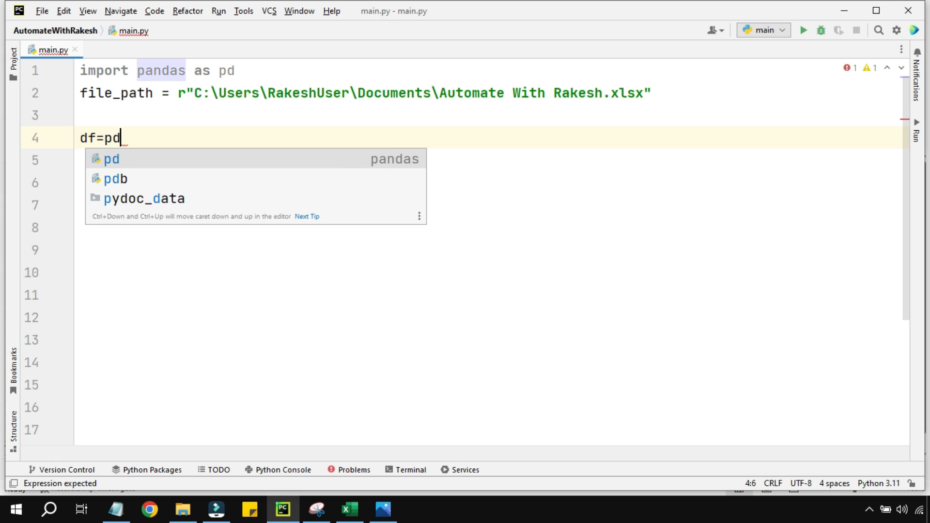
text(.read_excel)
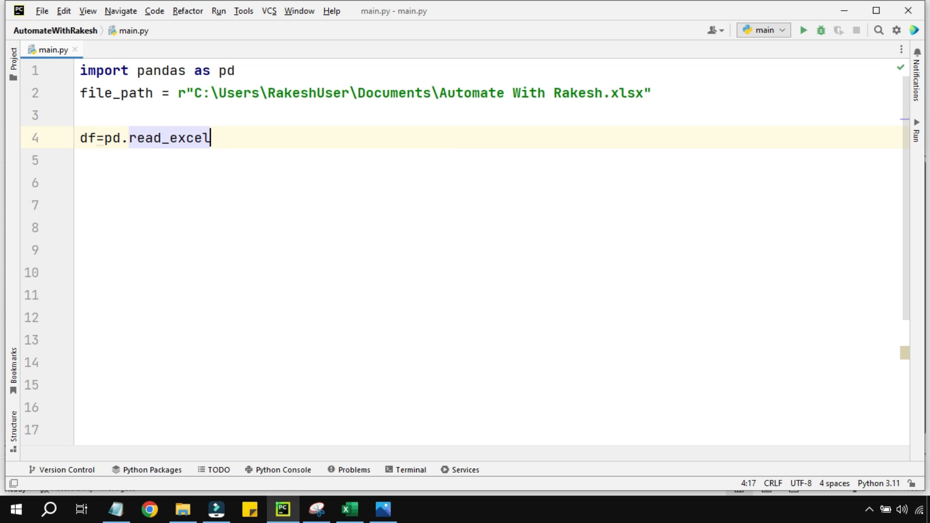
text(()
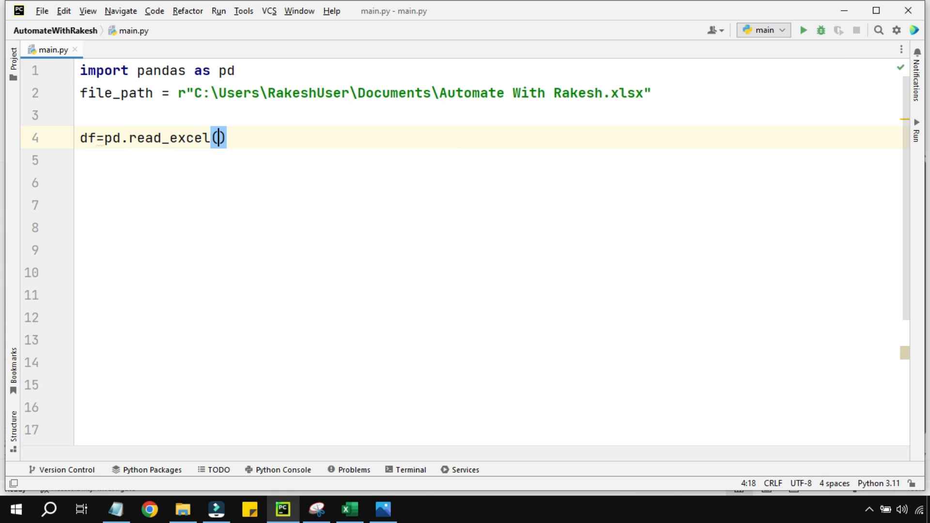
text(fil)
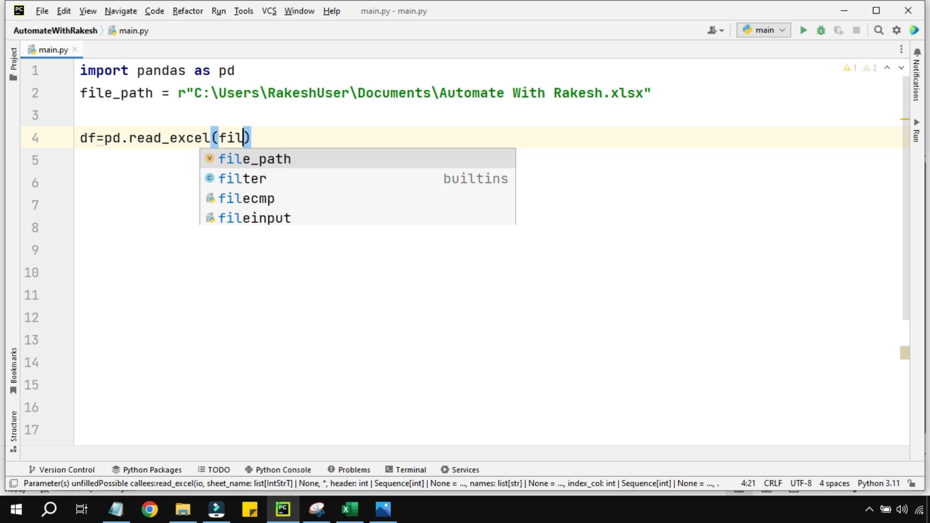
text(e_path)
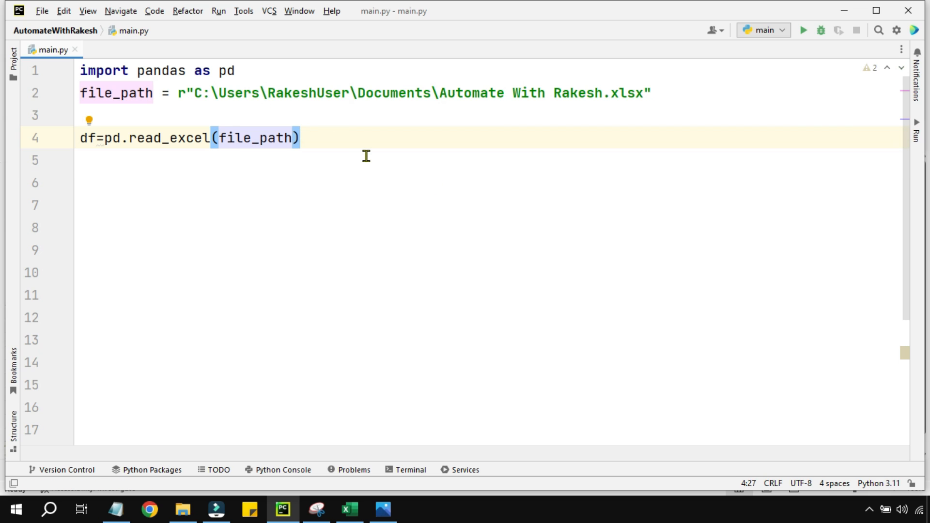
text(,)
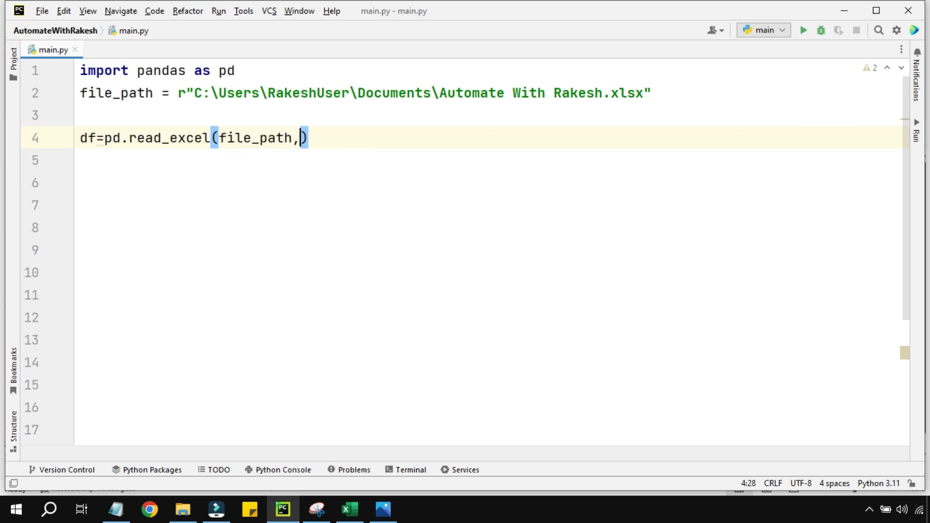
text(shh)
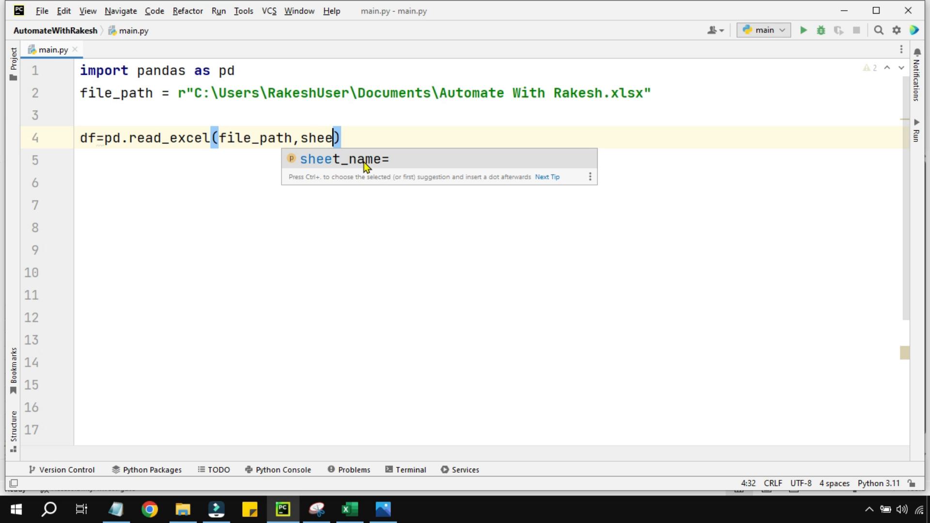
key(Tab)
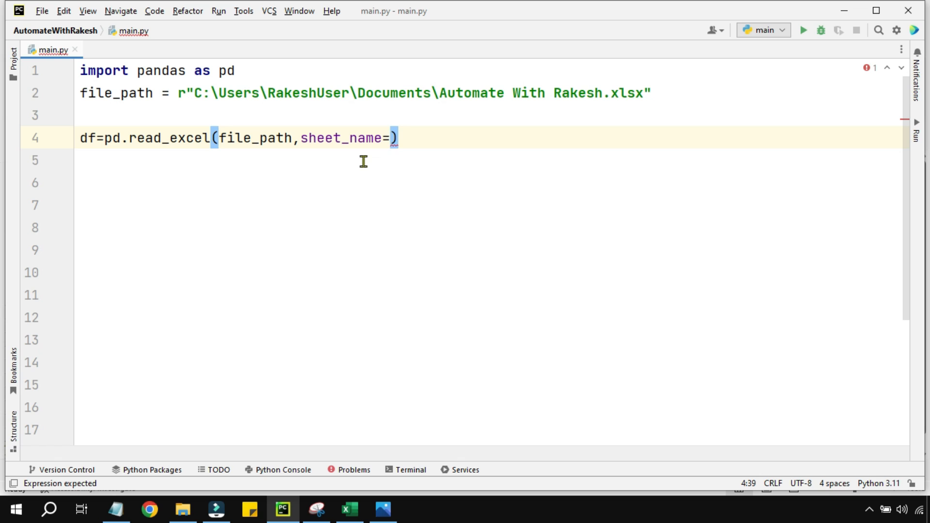
text('She')
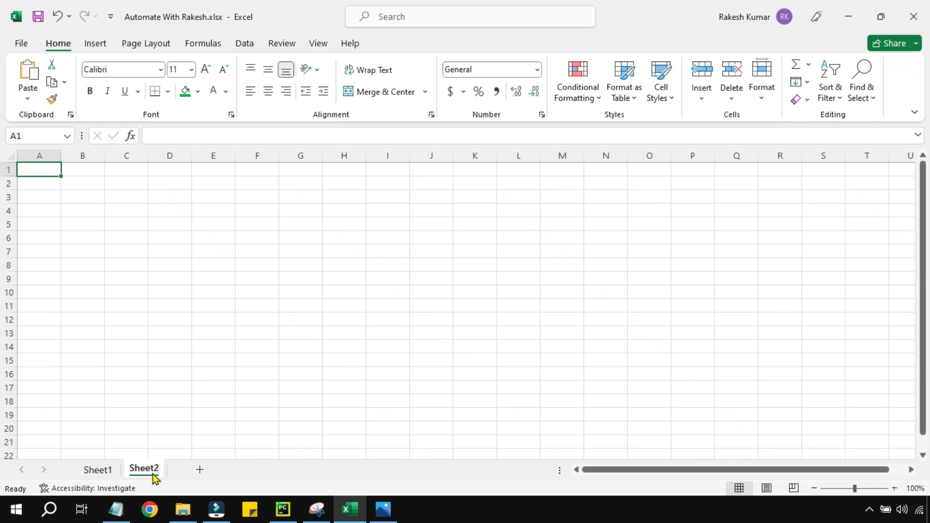
Add another blank sheet to the workbook and switch back to Sheet1.
click(199, 469)
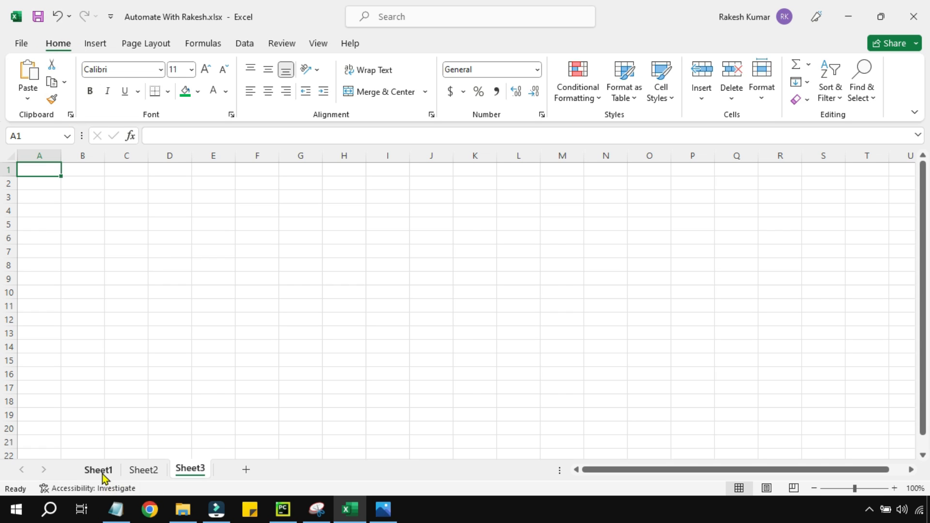
click(98, 469)
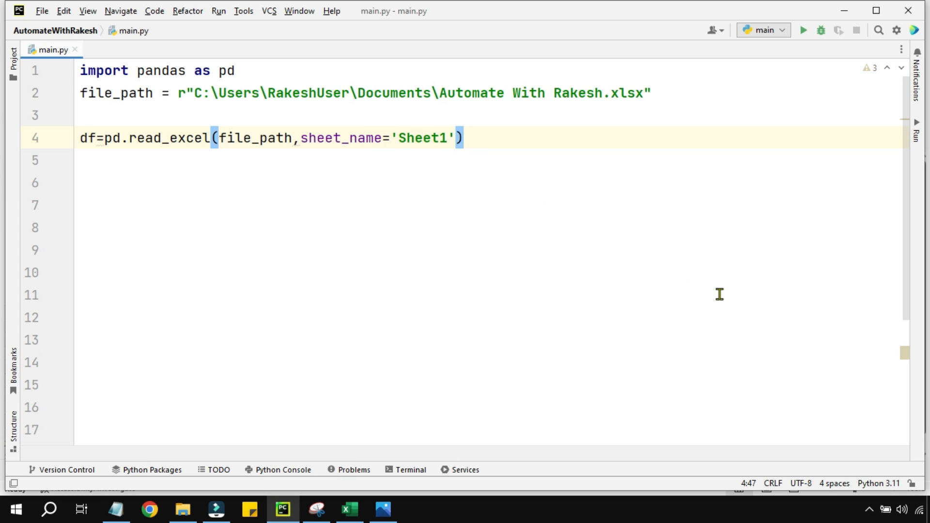
Check the Sum, Col_A and Col_B headers in Excel, then add a usecols= parameter to read_excel.
text(,)
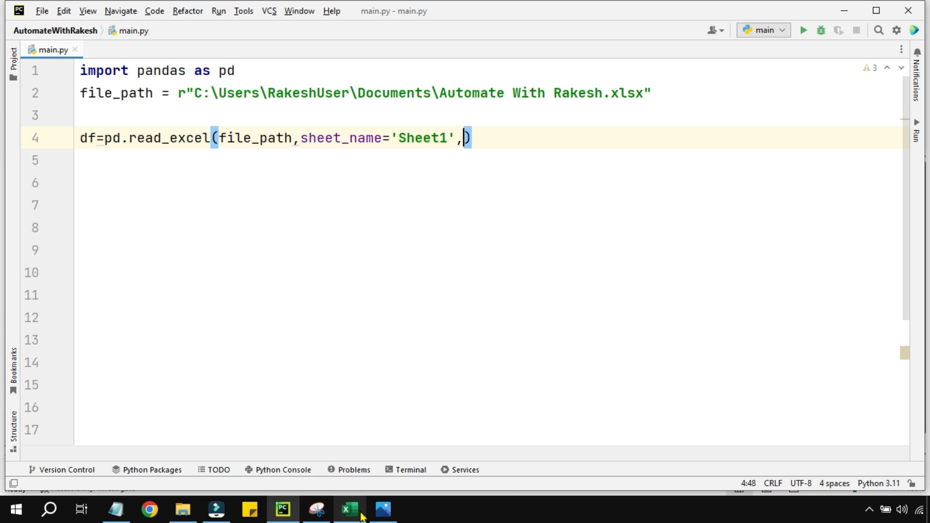
click(349, 508)
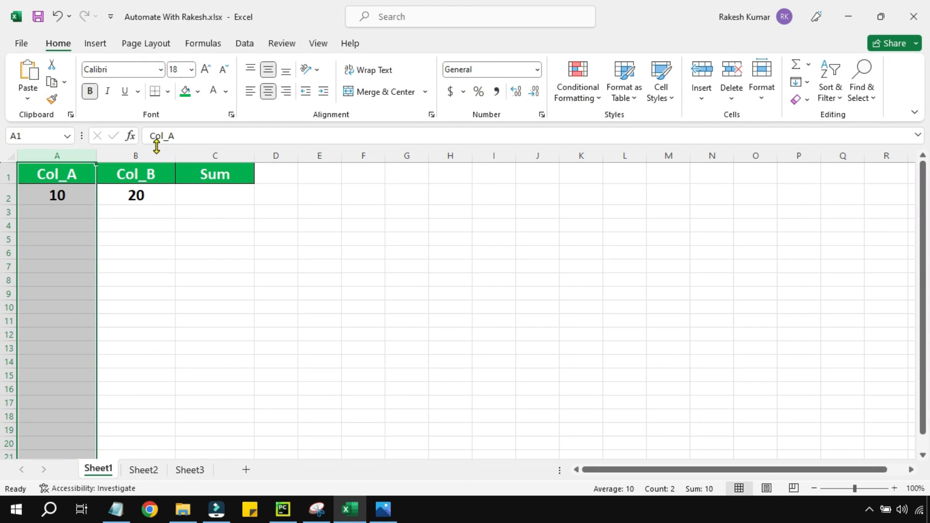
click(215, 173)
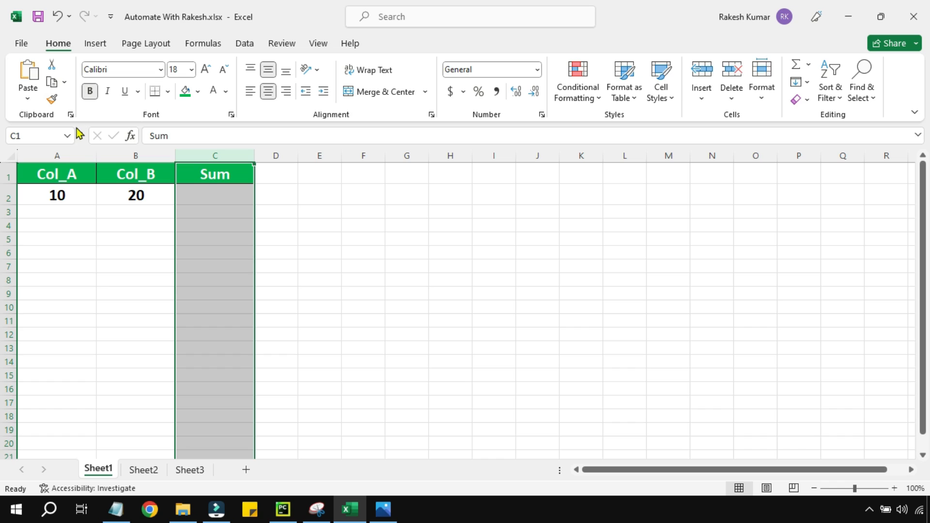
click(56, 155)
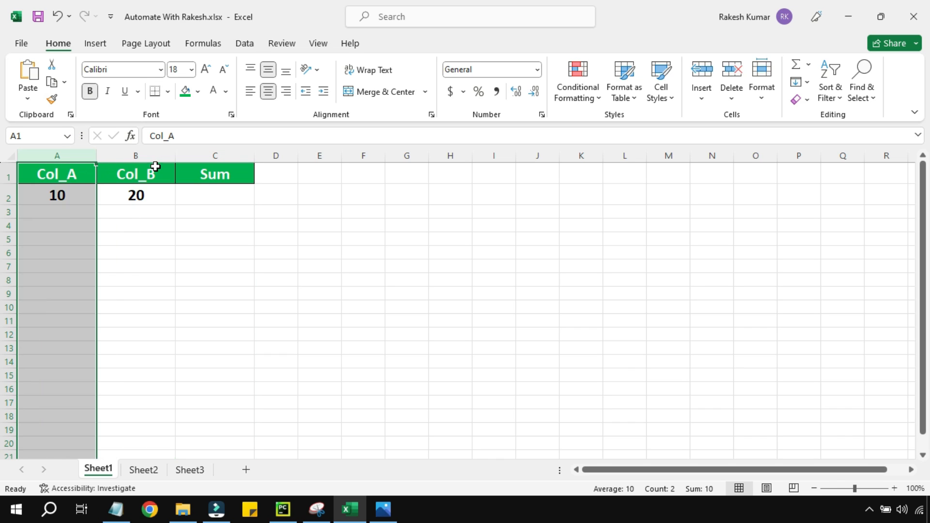
click(56, 155)
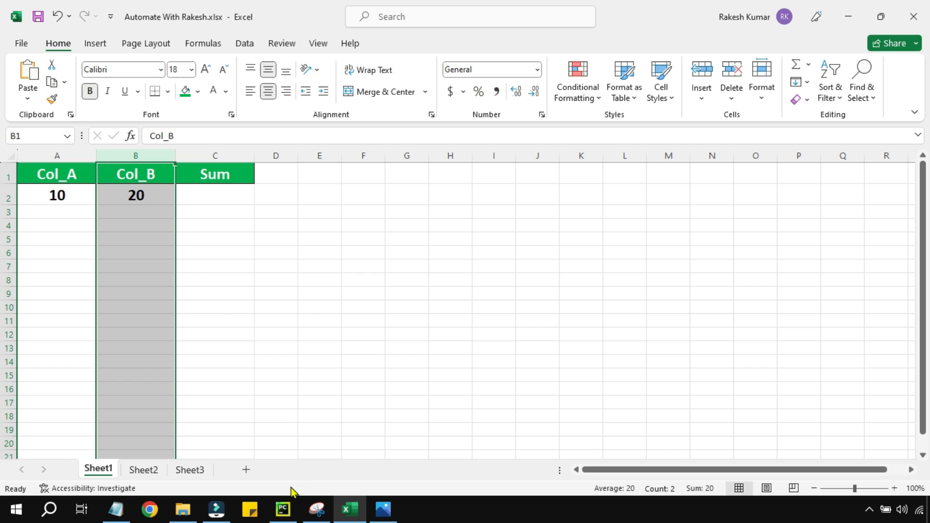
click(282, 509)
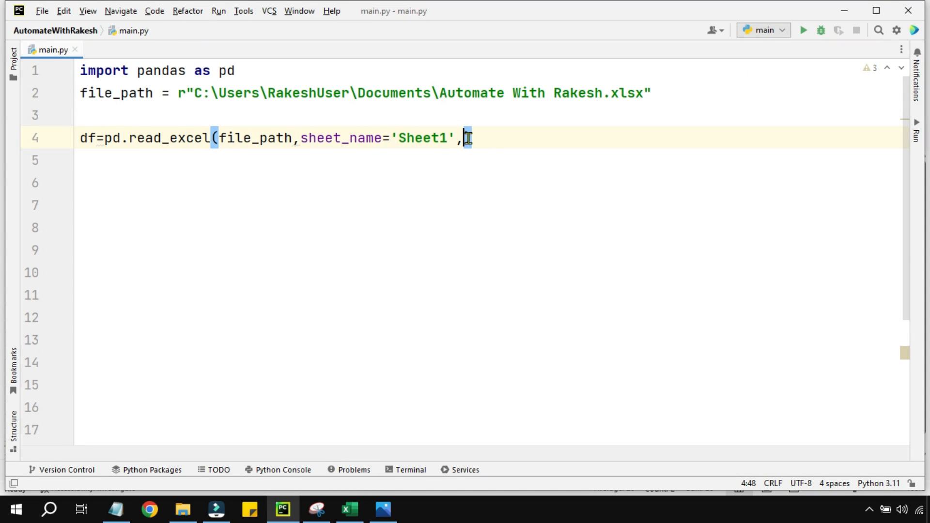
text(use)
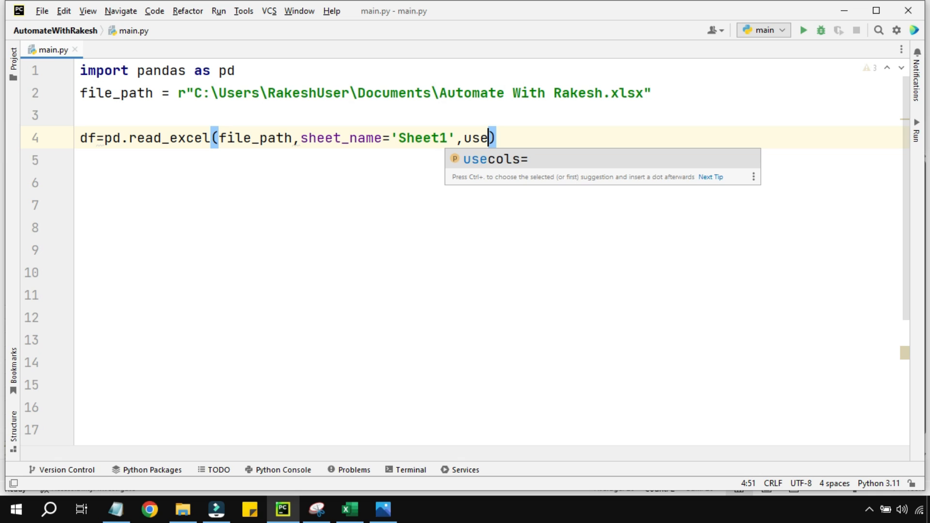
key(Tab)
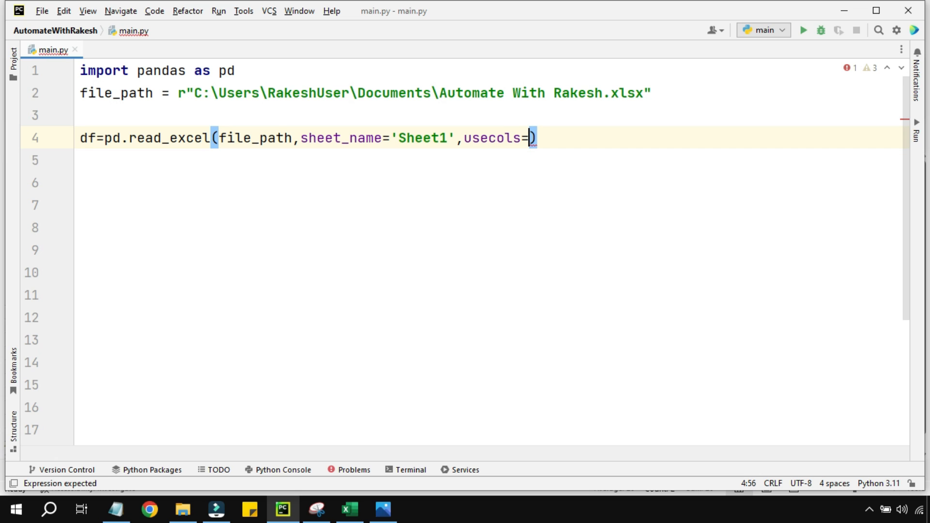
mouse_move(648, 232)
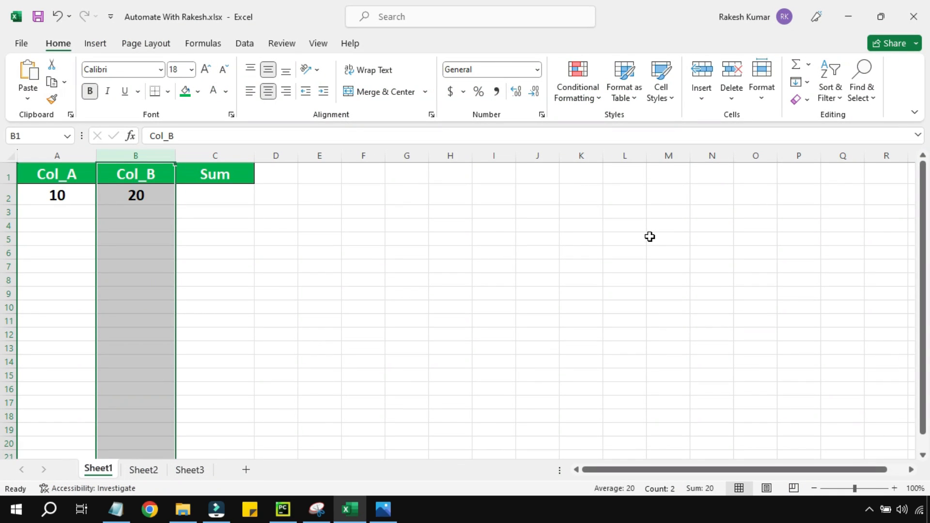
Fill usecols with ['Col_A','Col_B'] and start a new line below the read_excel call.
click(57, 174)
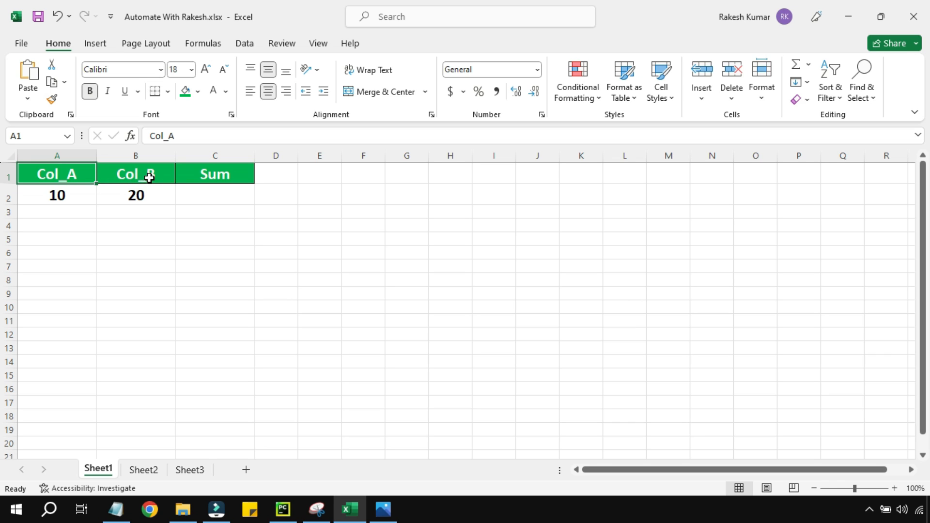
click(282, 509)
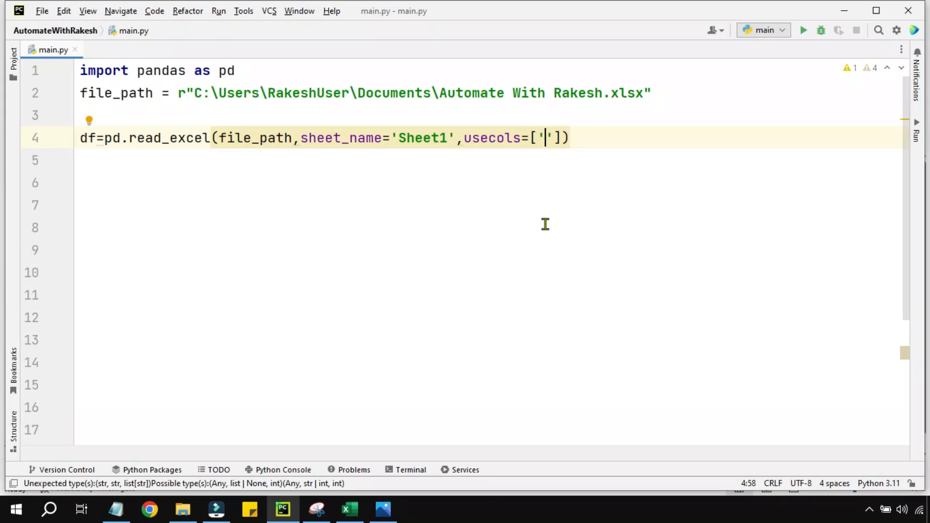
text(Col)
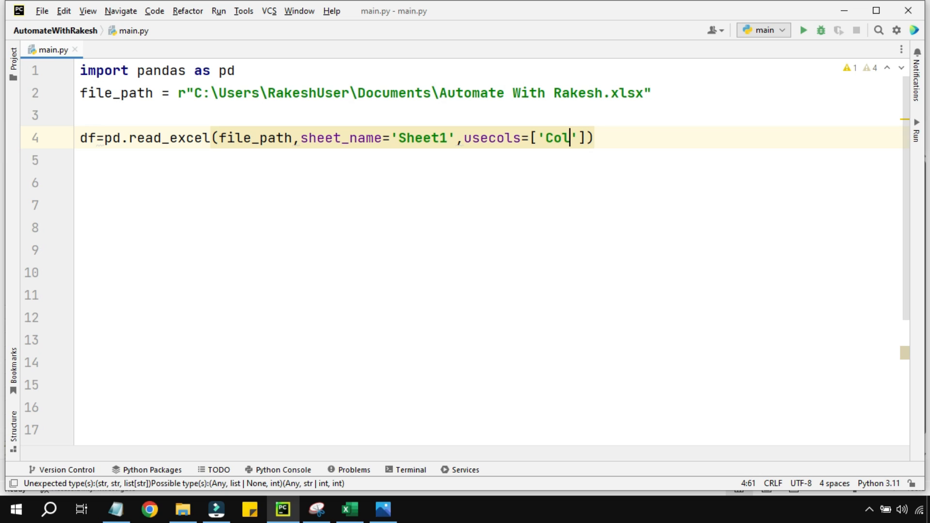
text(_A',)
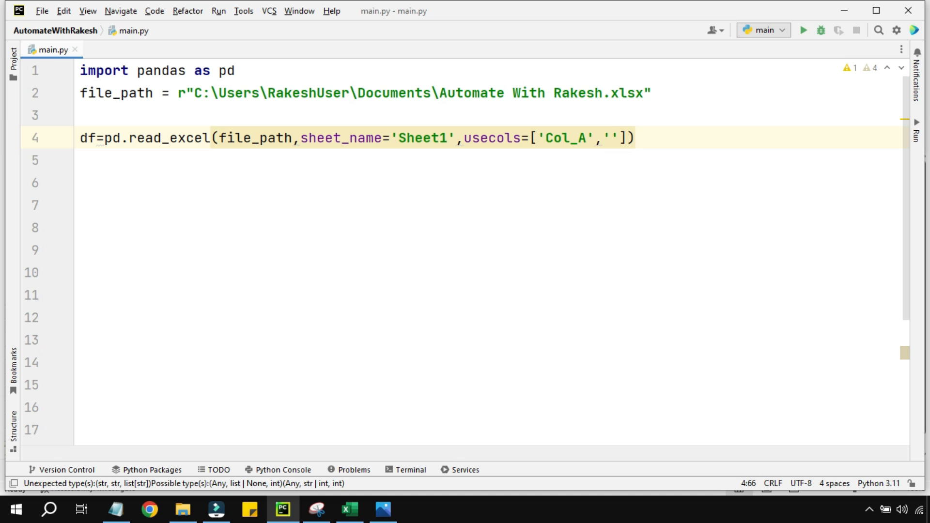
text(Col_)
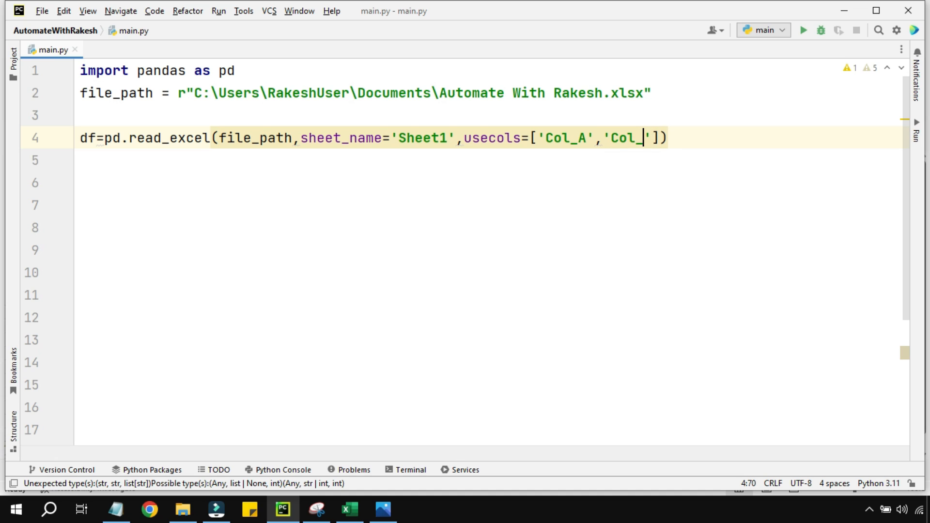
text(B)
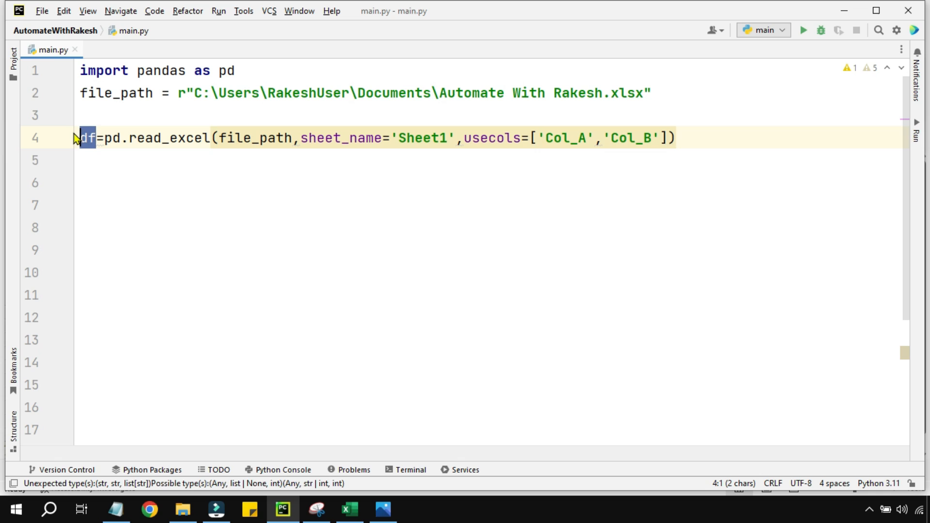
click(414, 137)
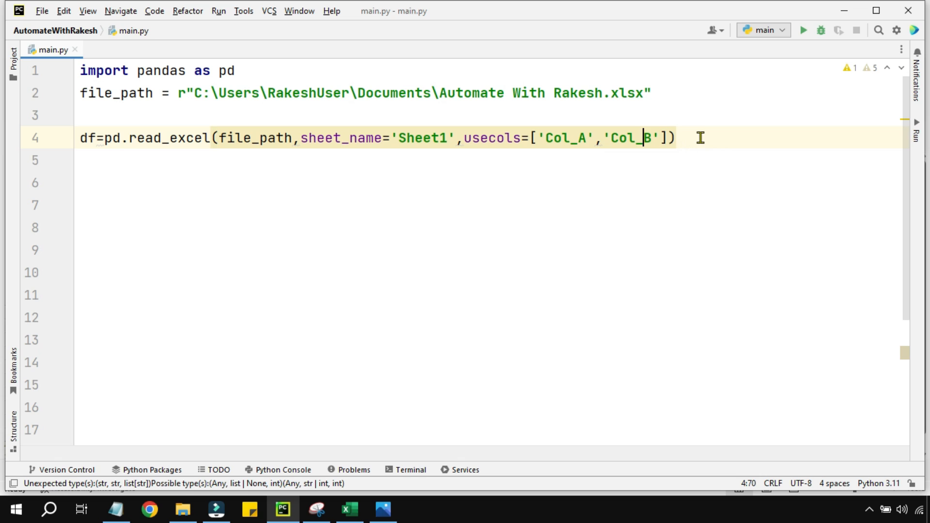
key(enter)
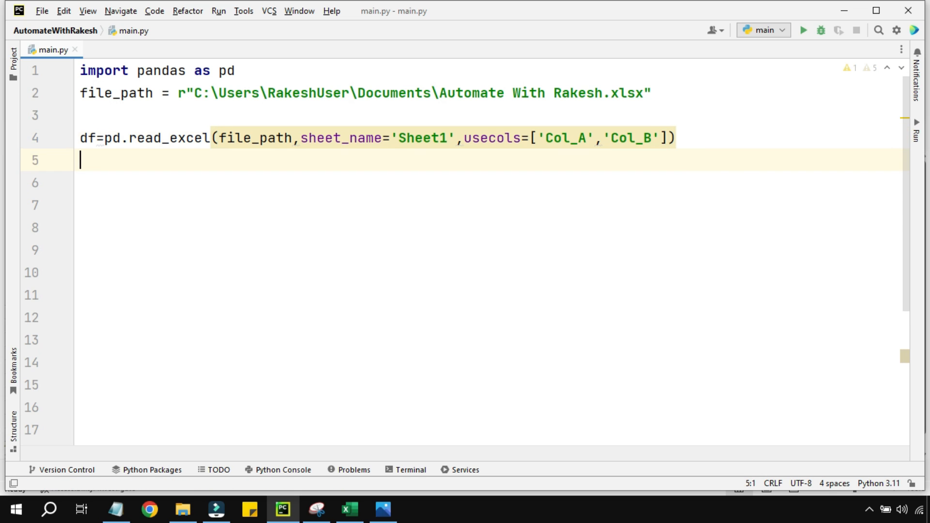
text(print)
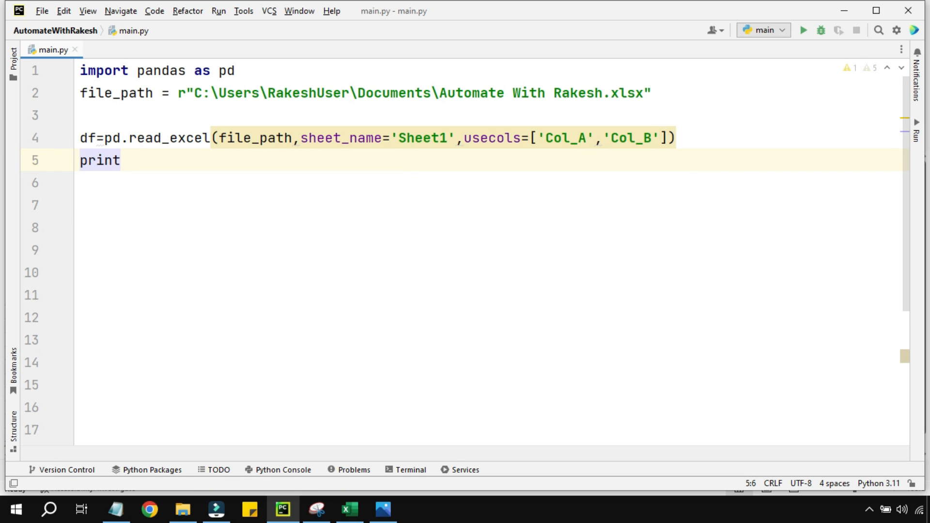
text((df)
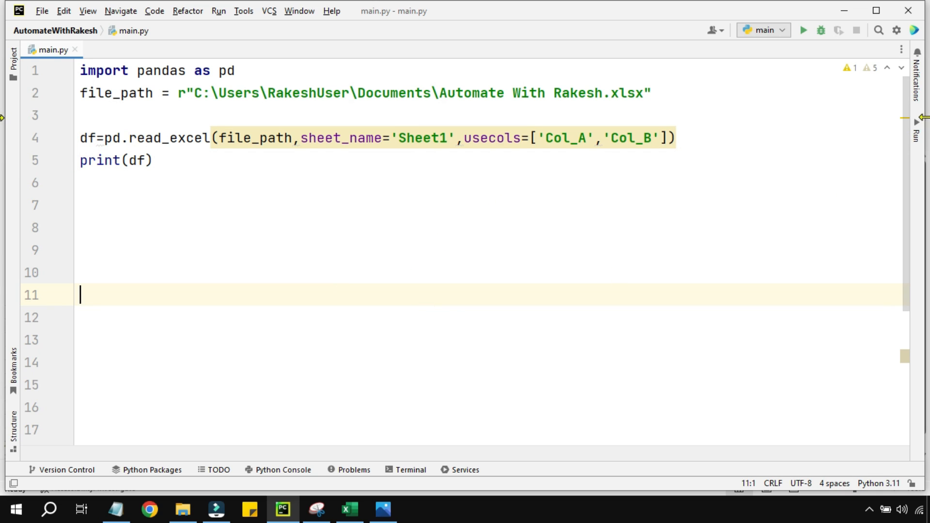
mouse_move(758, 165)
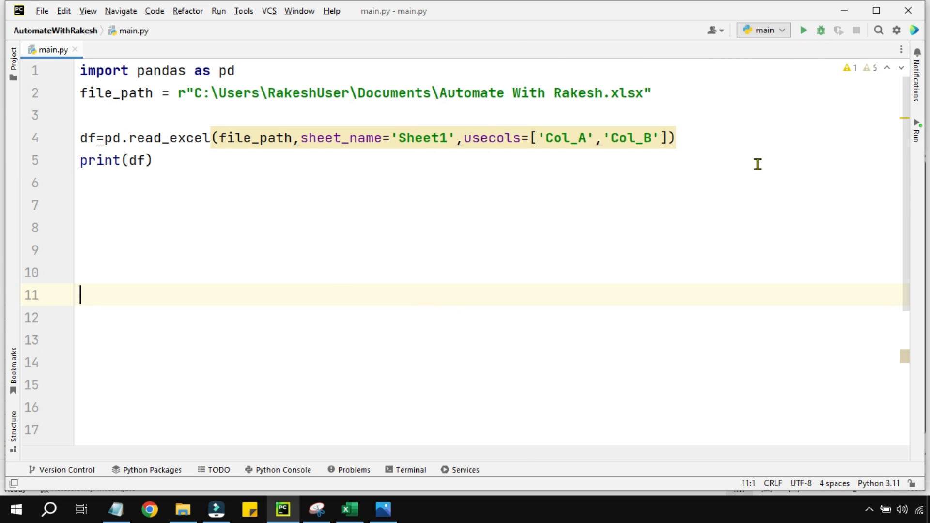
click(803, 30)
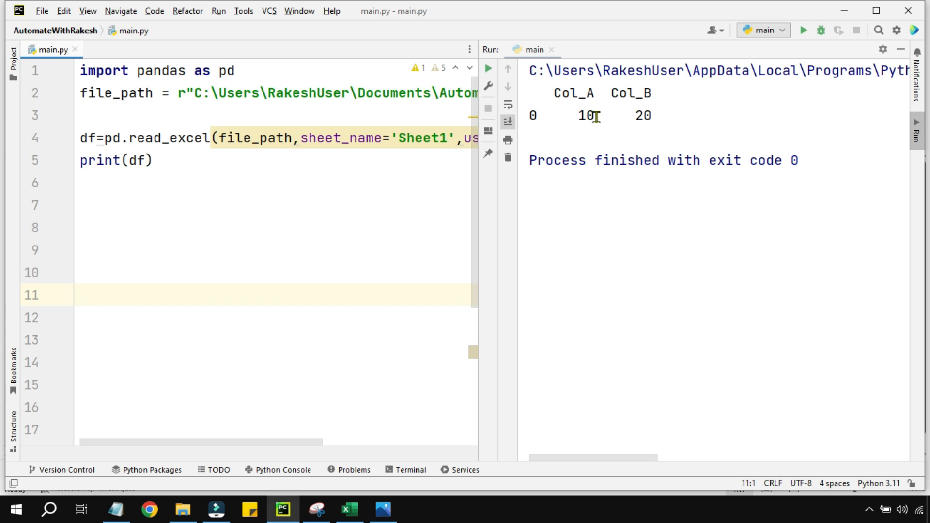
mouse_move(552, 94)
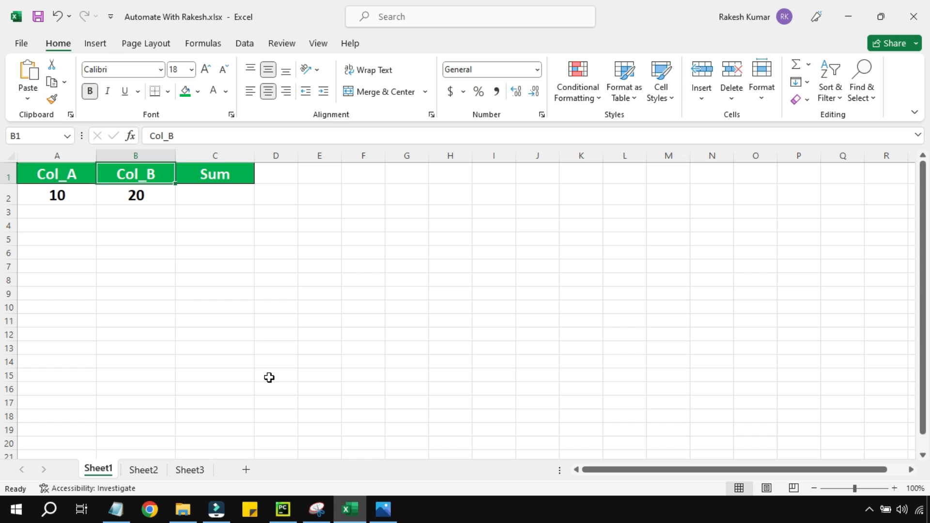
click(136, 155)
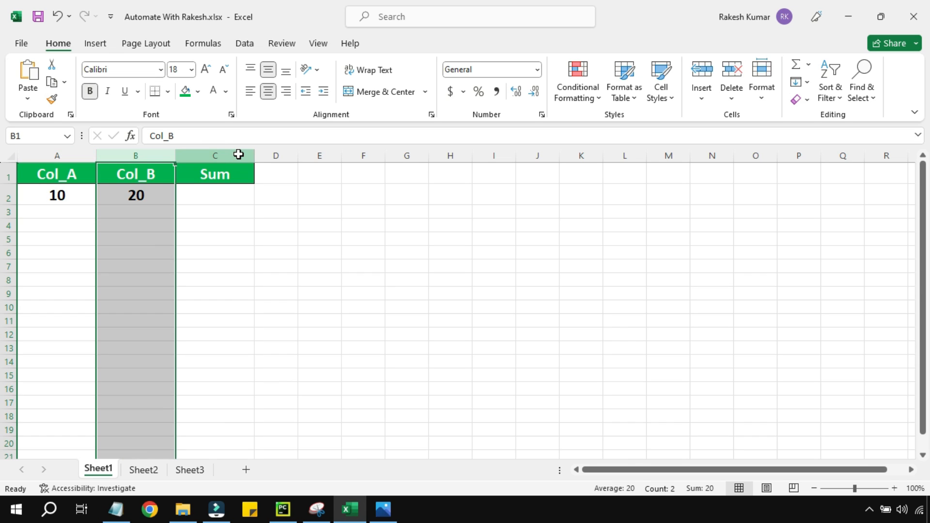
click(283, 509)
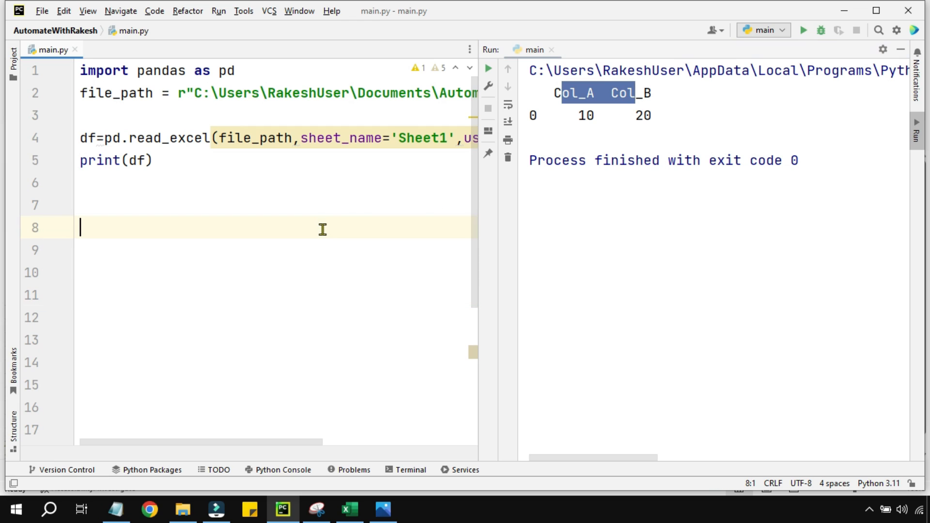
mouse_move(920, 136)
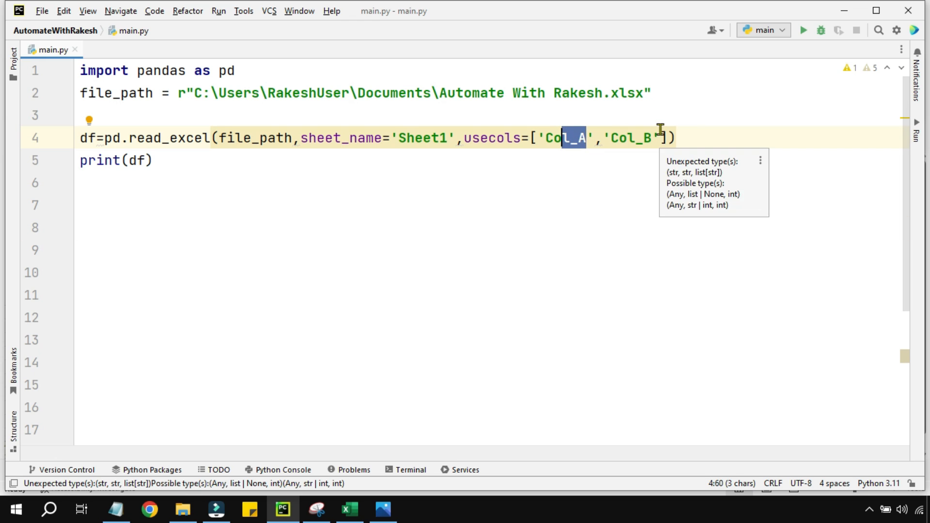
click(803, 30)
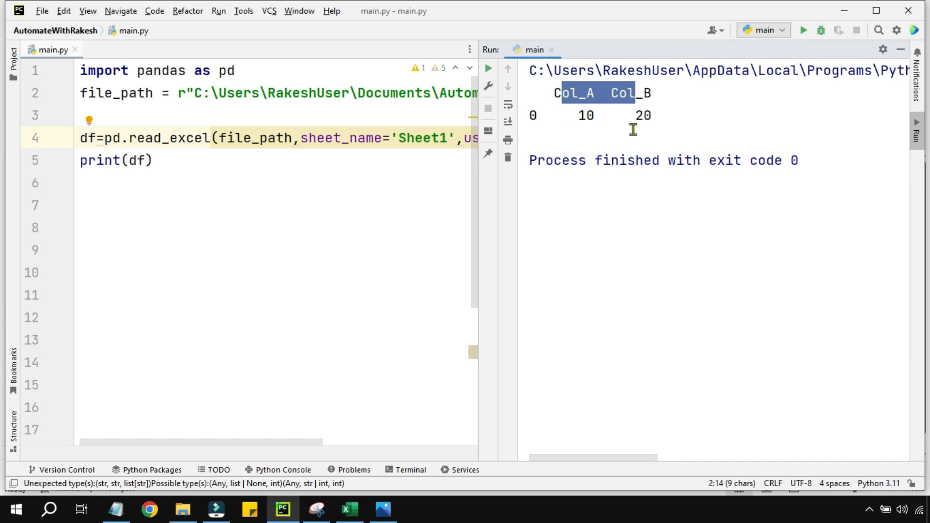
mouse_move(598, 125)
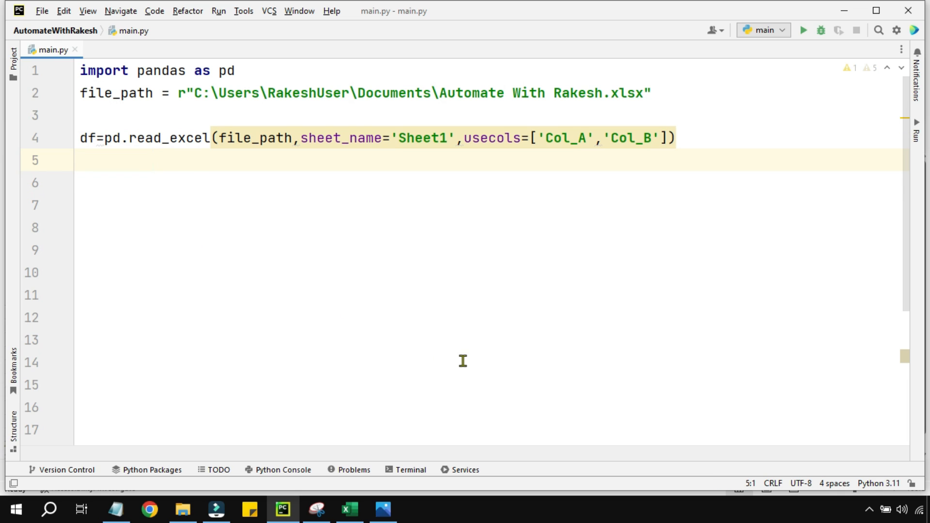
On line 5 write df['Sum']=df['Col_A']+df['Col_B'].
text(d)
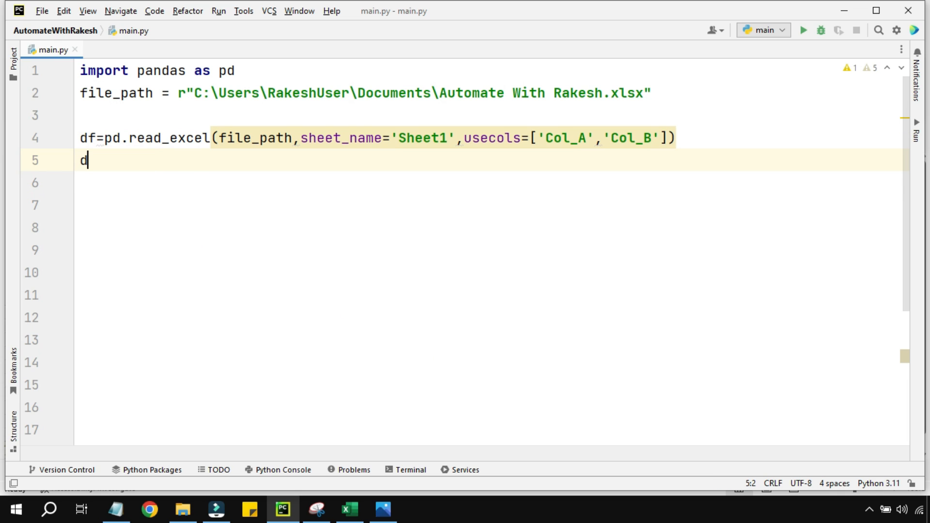
text(f)
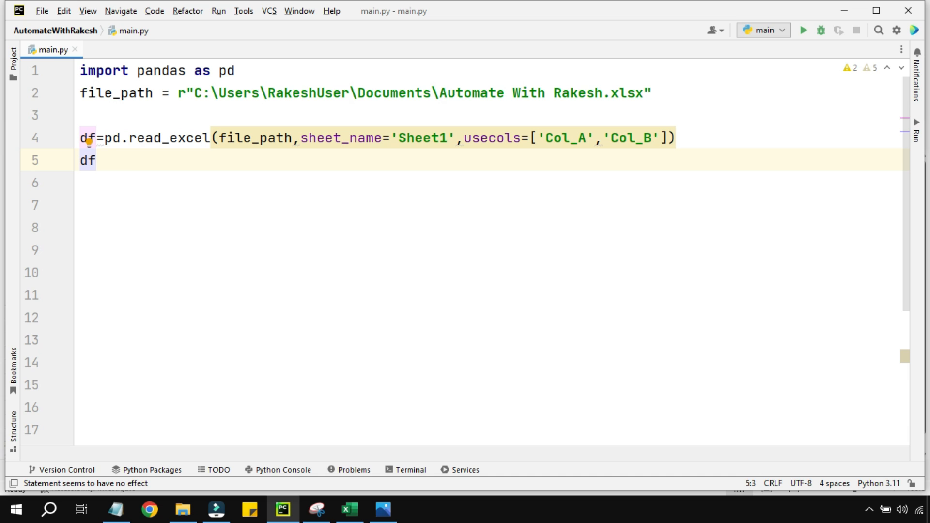
text(['Sum)
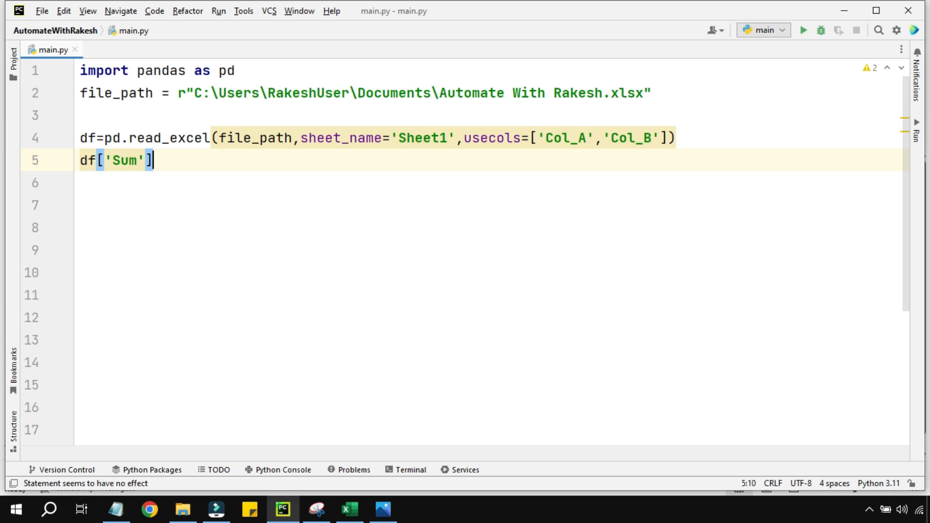
text(=d)
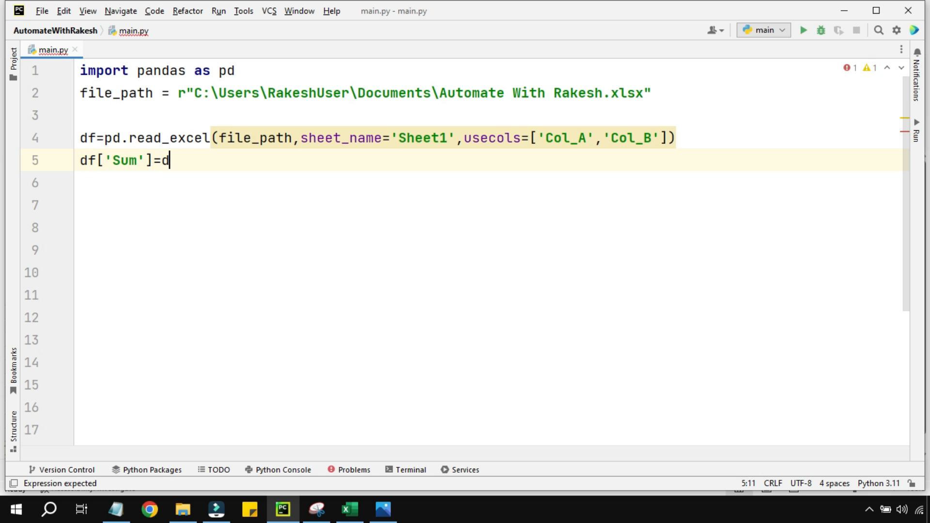
text(f[)
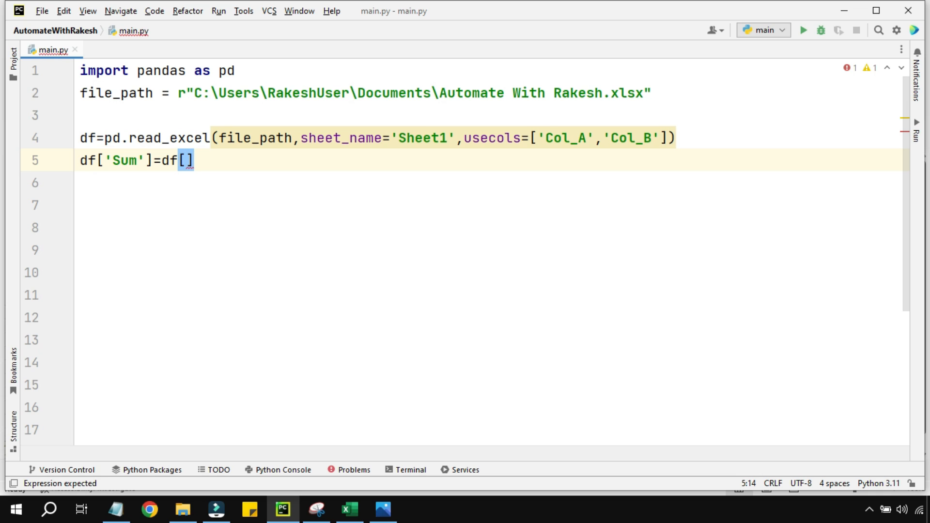
text('Co')
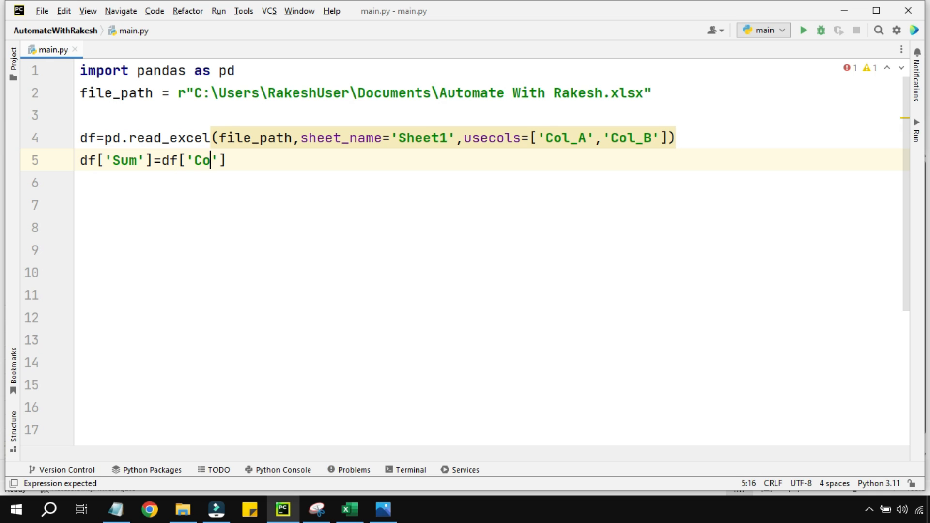
text(l_A)
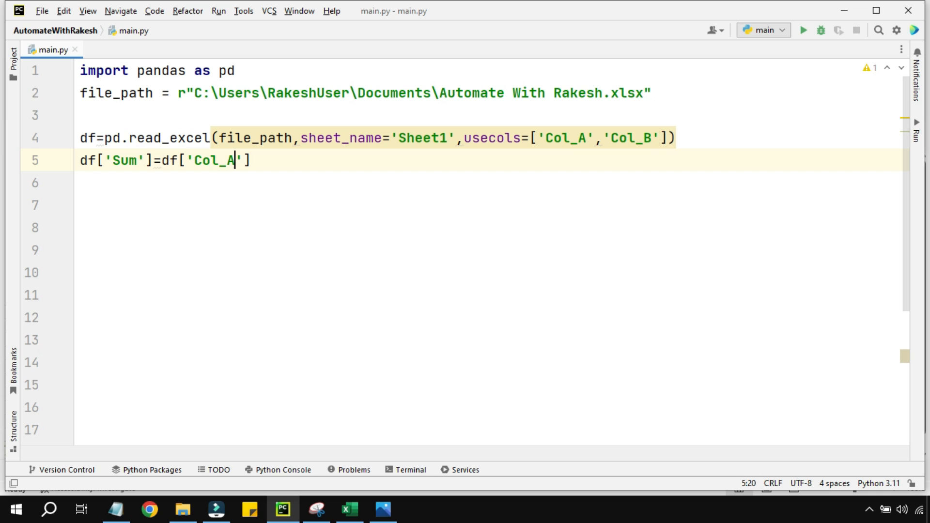
text(])
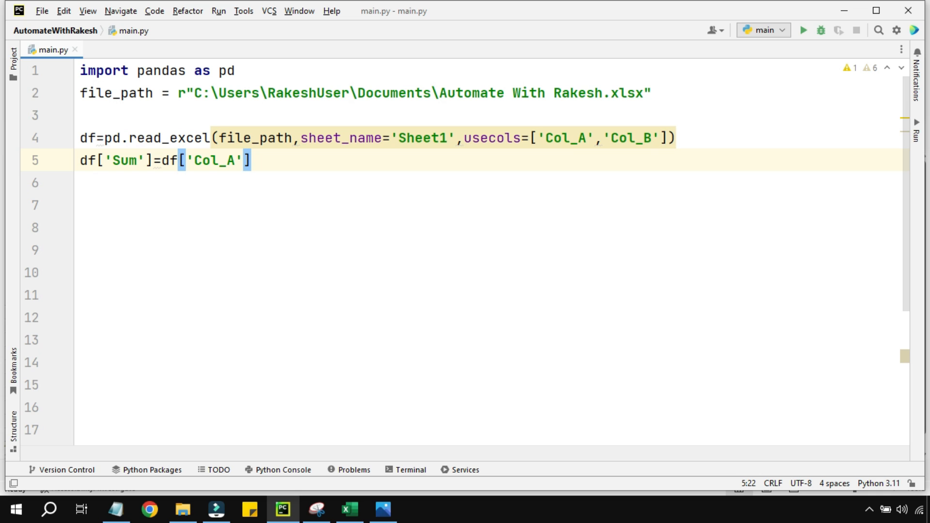
text(+)
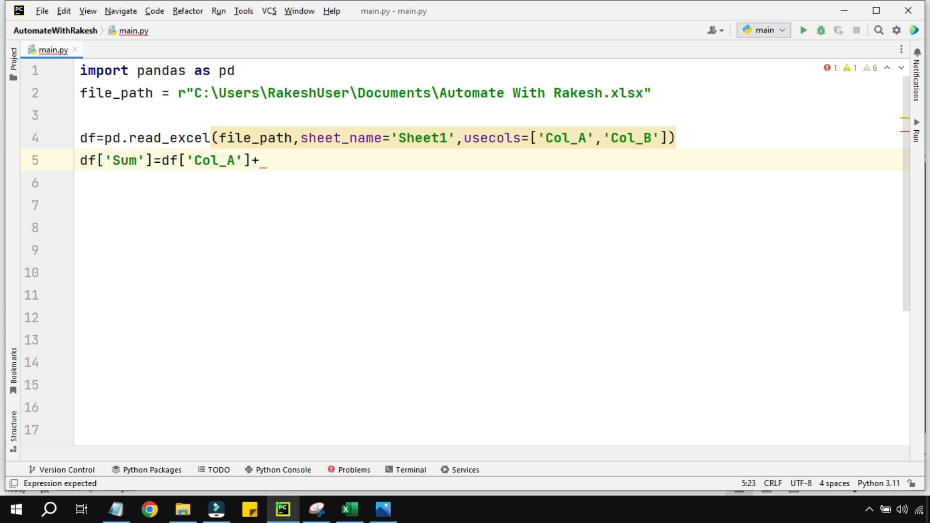
text(df[)
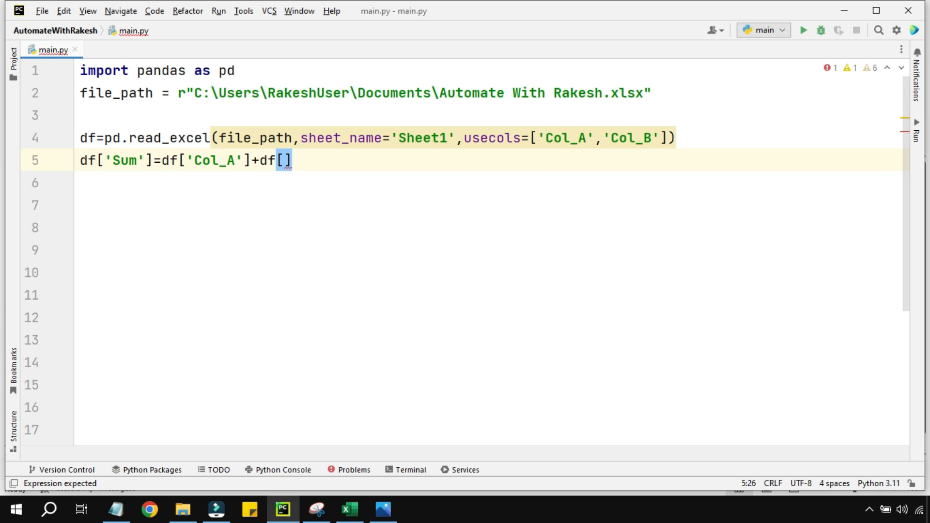
text('C')
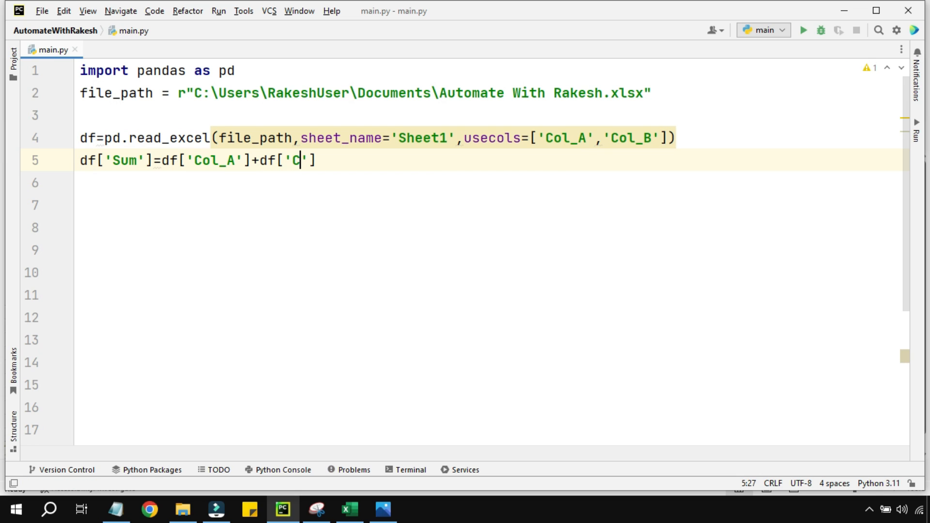
text(ol_B)
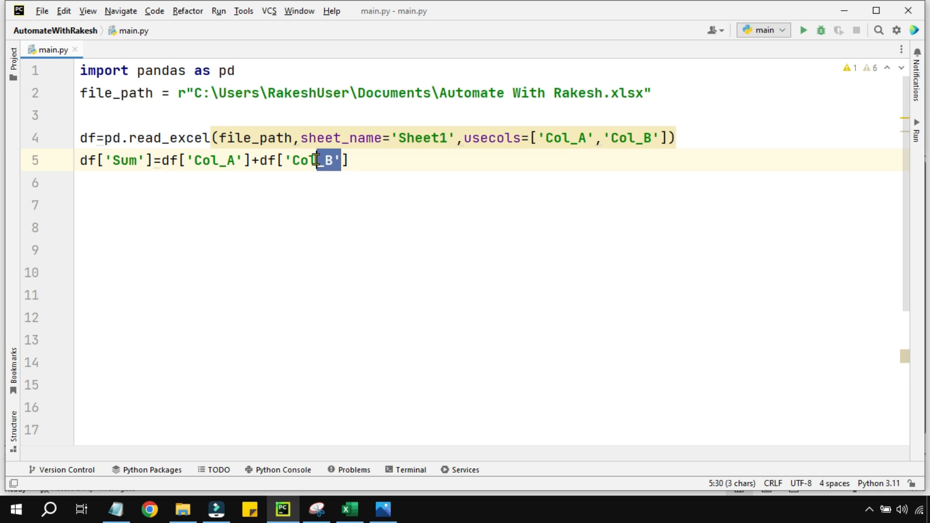
mouse_move(90, 154)
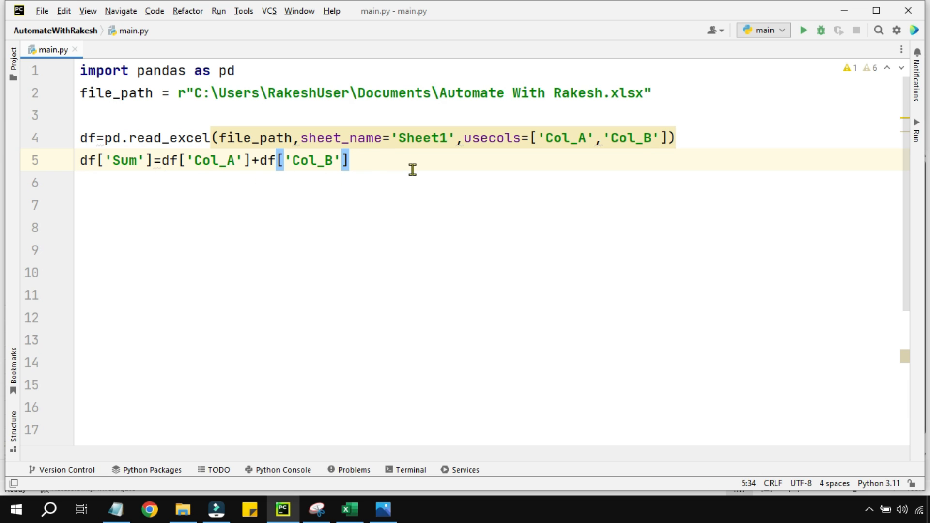
On line 6 write print(df) to show the resulting table.
text(pr)
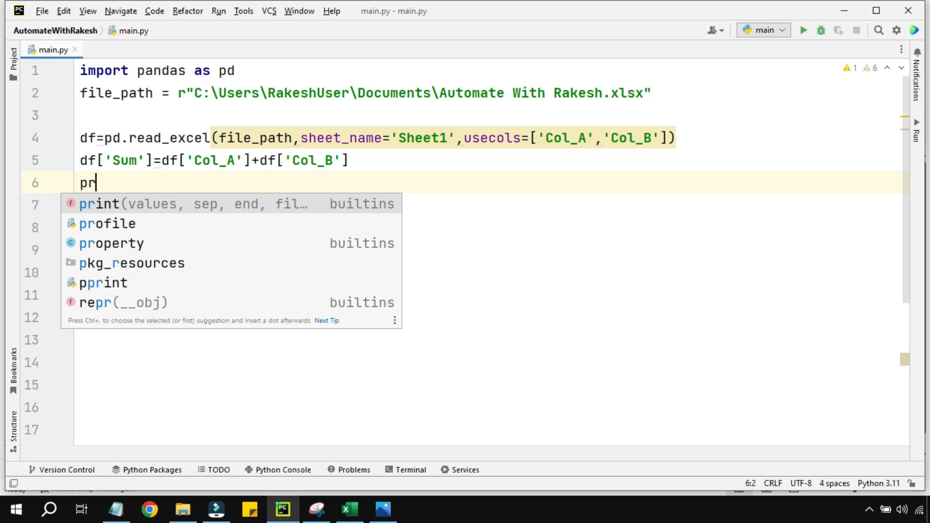
text(int(d)
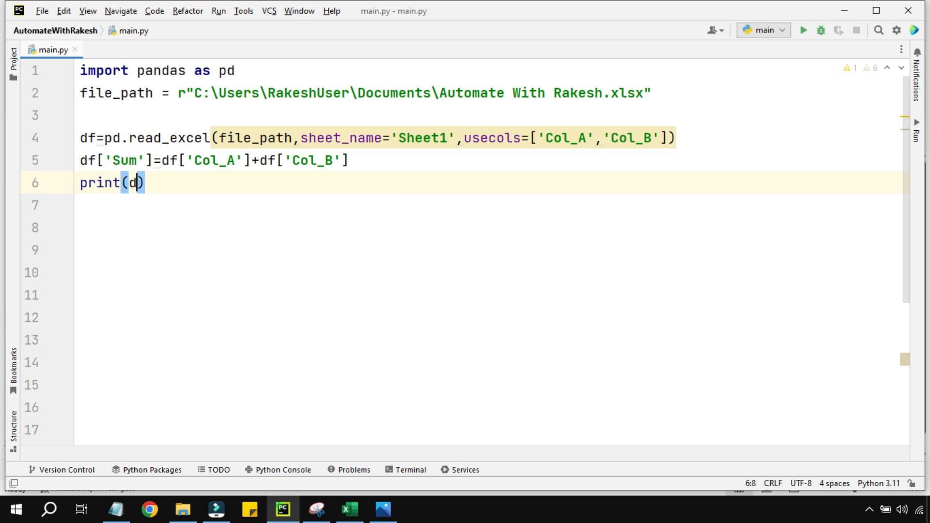
text(f)
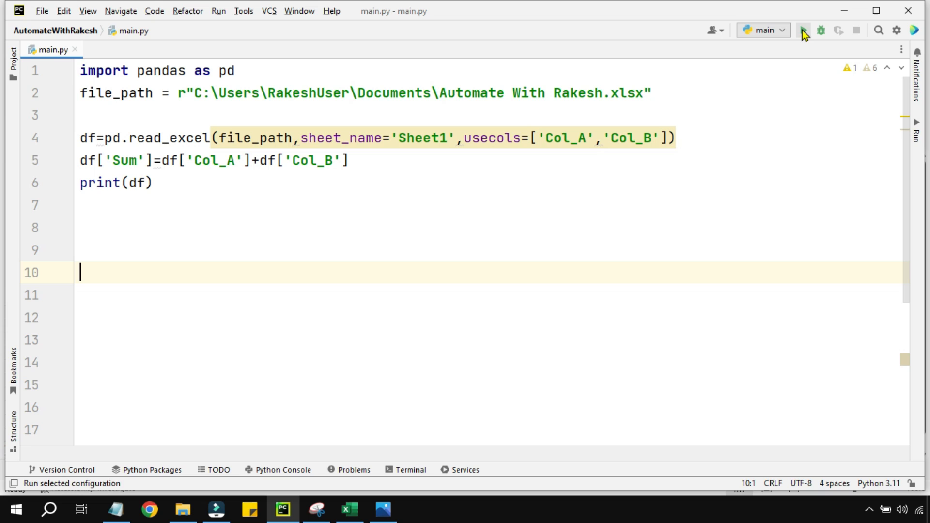
Run main.py to see the table printed with Sum 30.
click(804, 30)
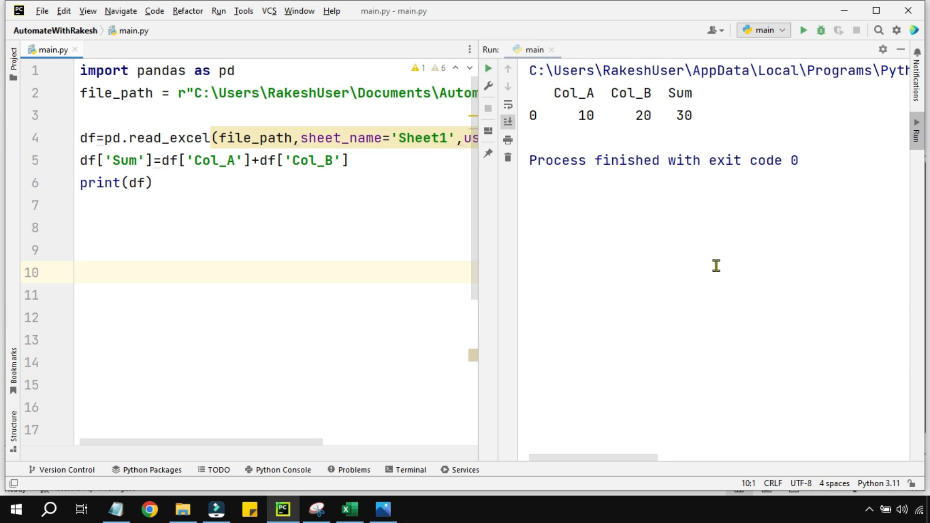
mouse_move(694, 93)
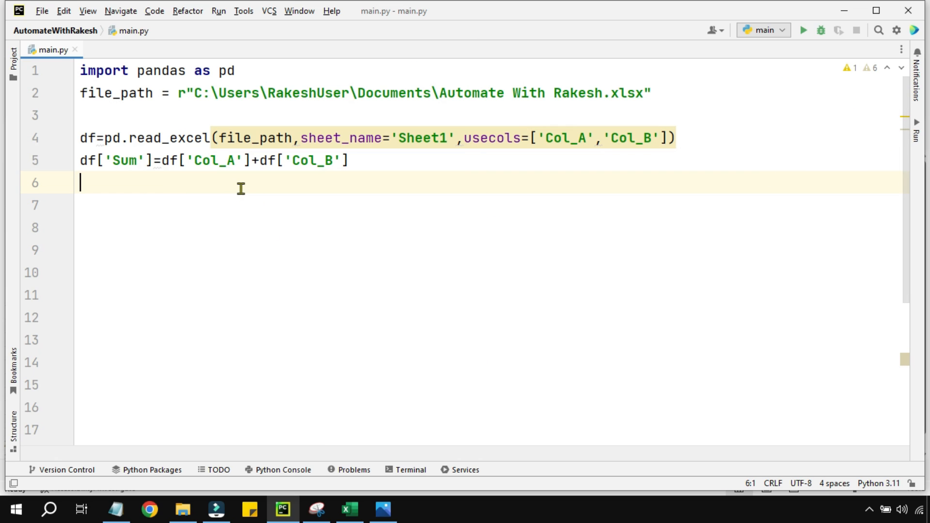
End the script with df.to_excel(file_path, index=false), then bring up the workbook's Documents folder.
text(d)
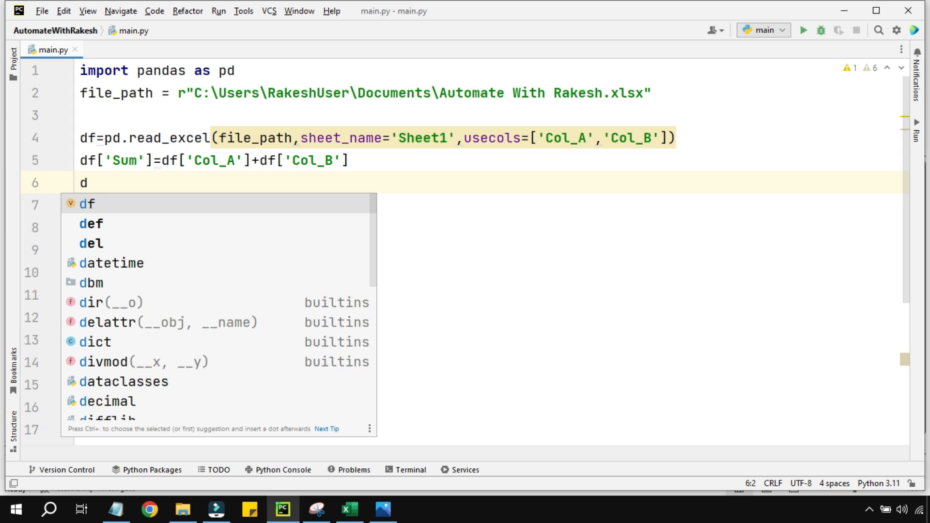
text(f)
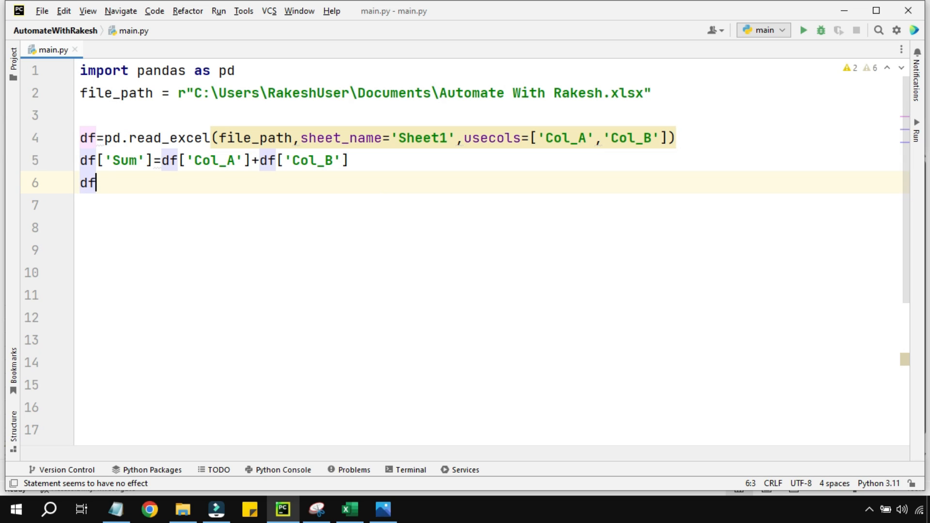
text(.)
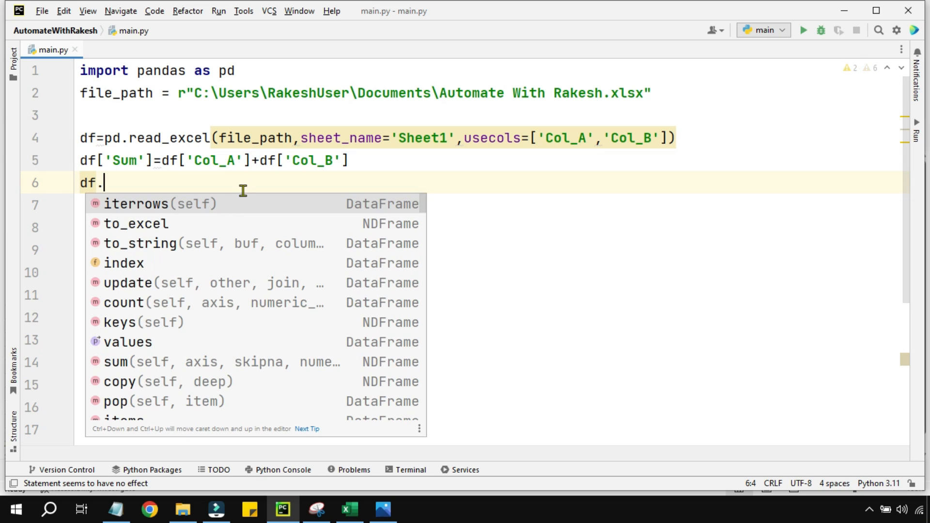
text(to)
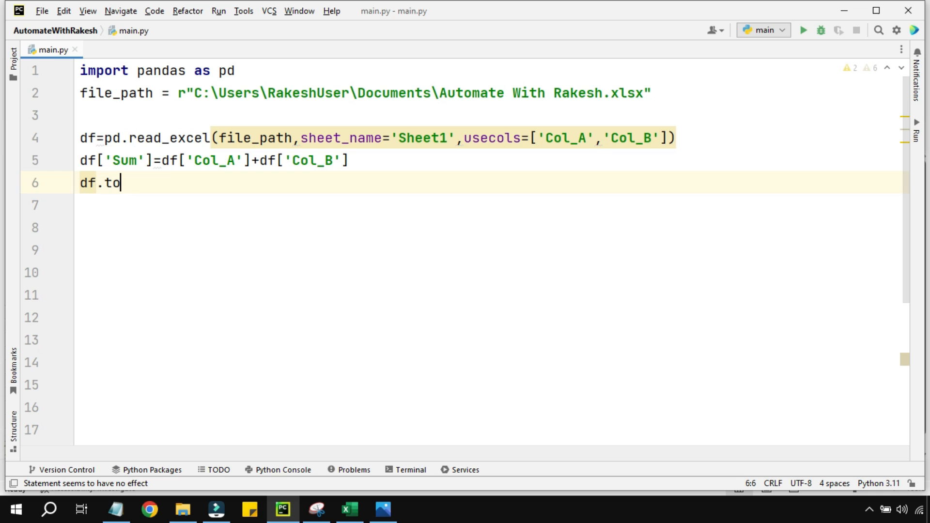
text(_excel())
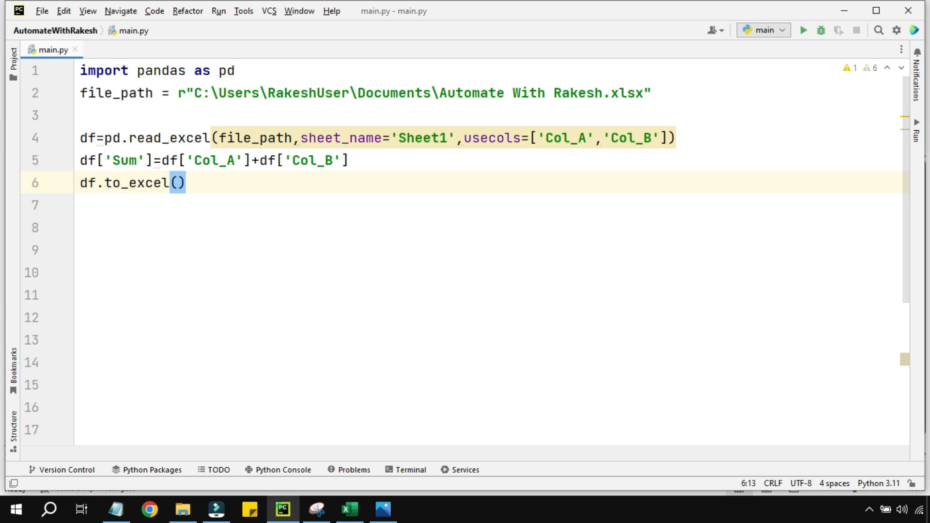
text(file_path,index)
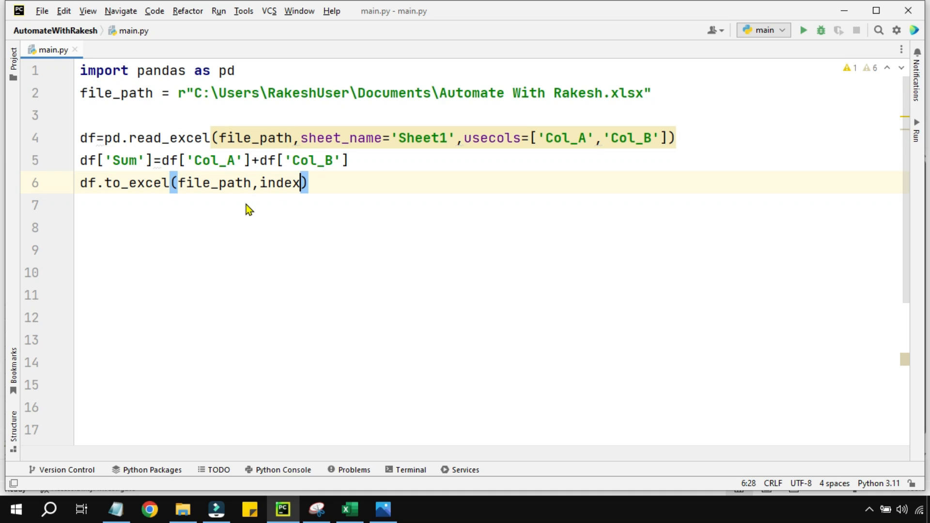
text(=)
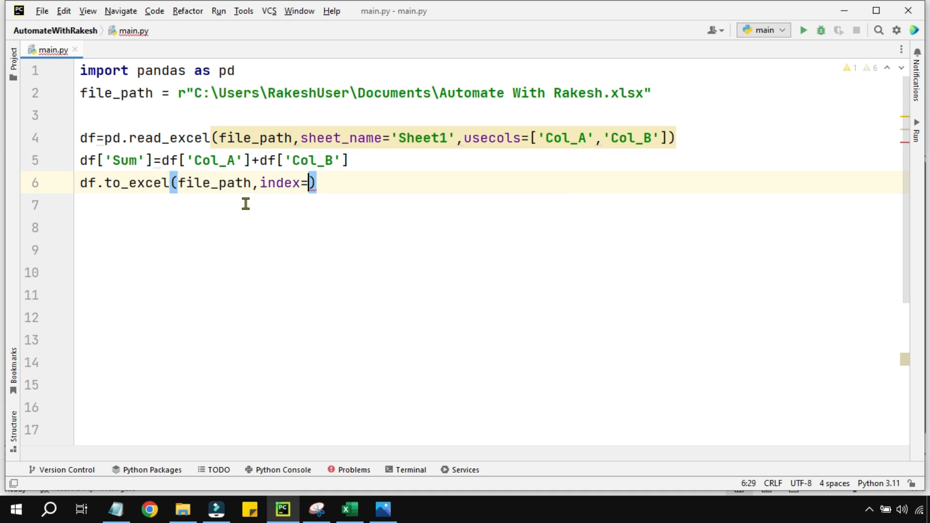
text(false)
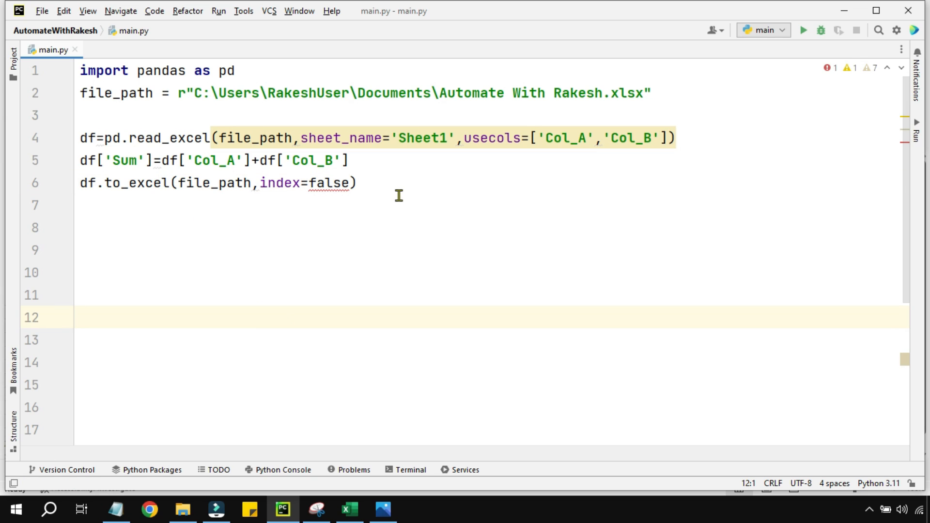
click(350, 508)
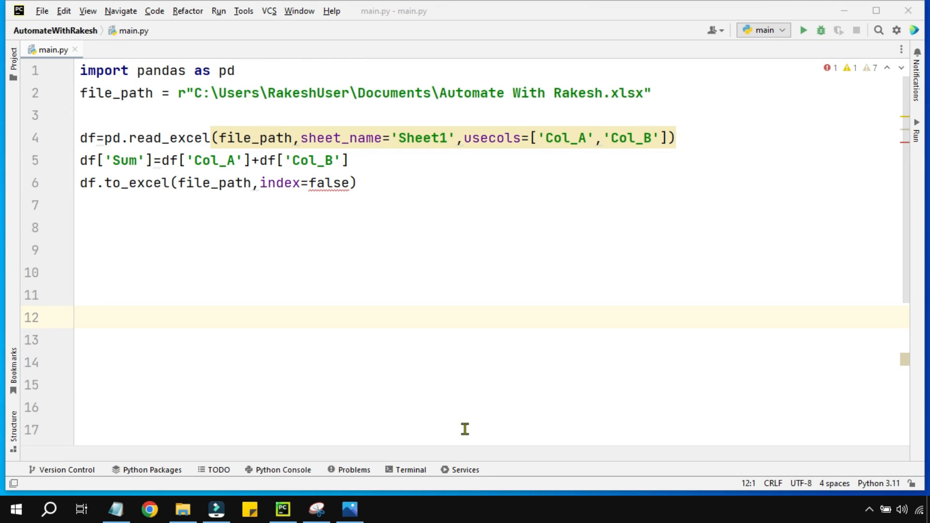
click(182, 509)
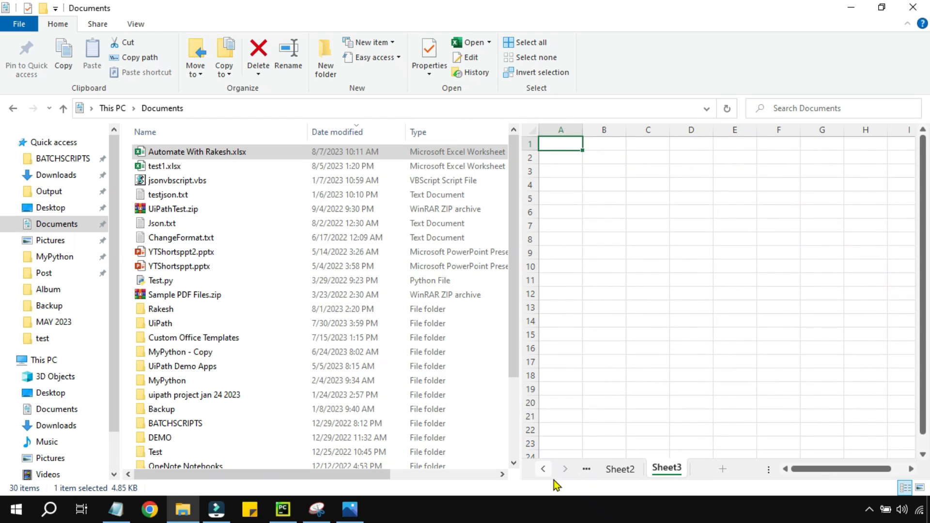
View Sheet1 of the workbook preview with its empty Sum, then return to main.py.
click(620, 469)
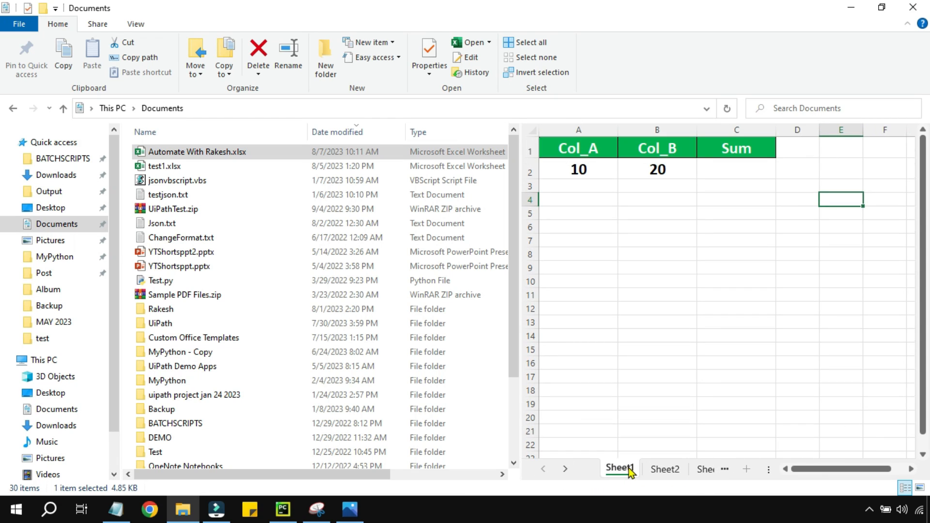
click(735, 169)
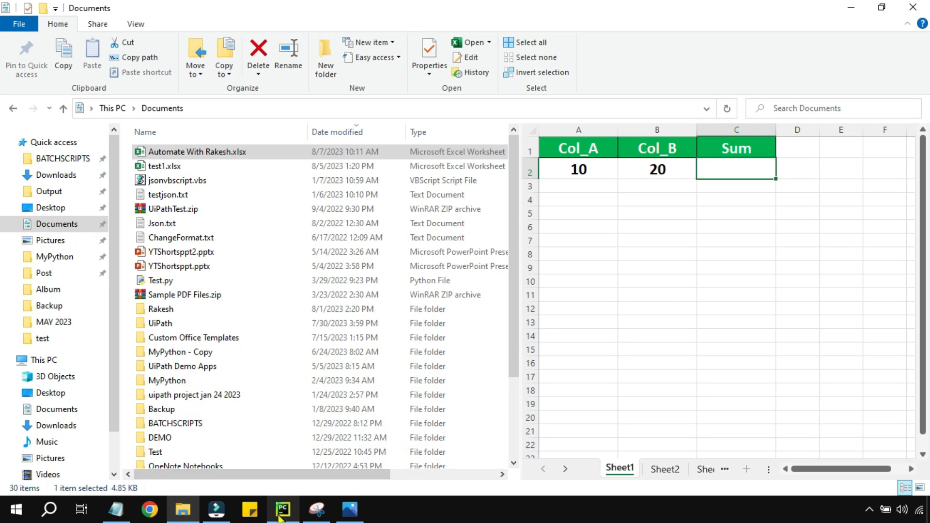
click(282, 509)
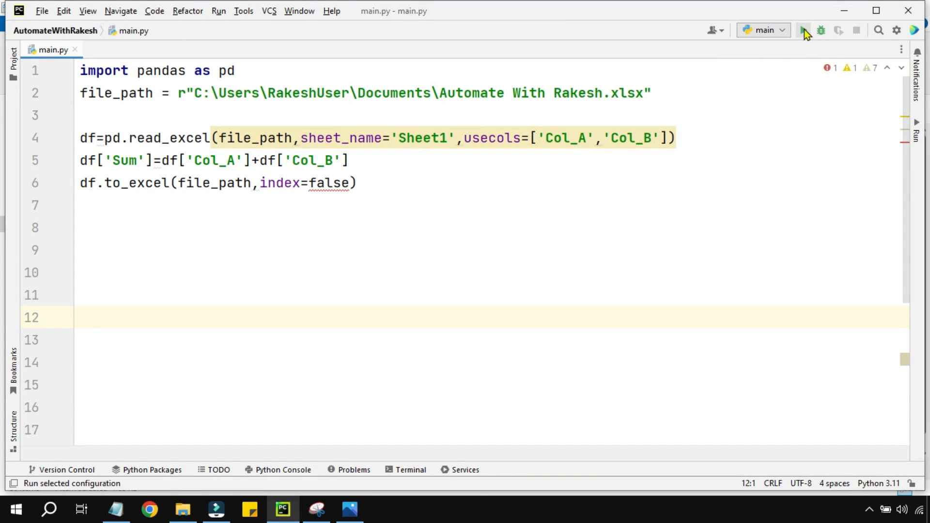
Run main.py to exit code 0 and go back to the Documents folder window.
click(804, 30)
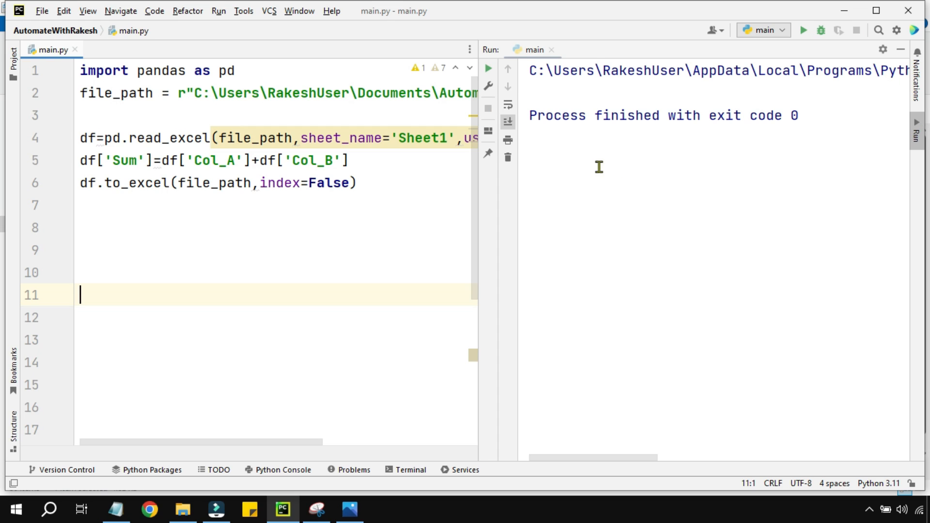
mouse_move(751, 117)
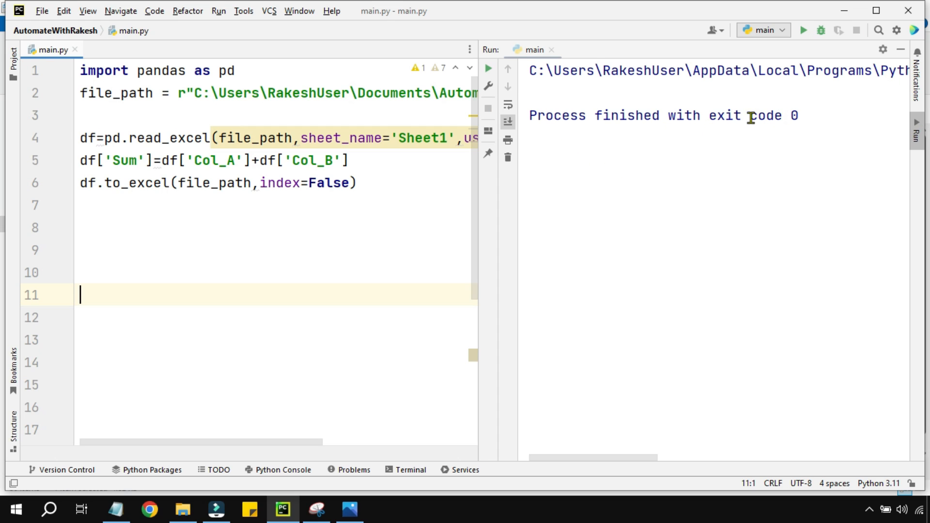
mouse_move(222, 245)
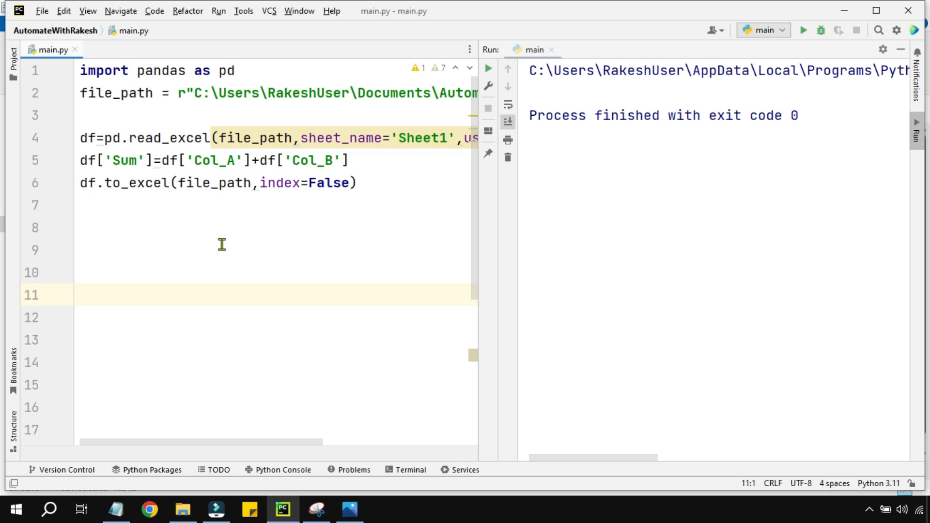
click(182, 509)
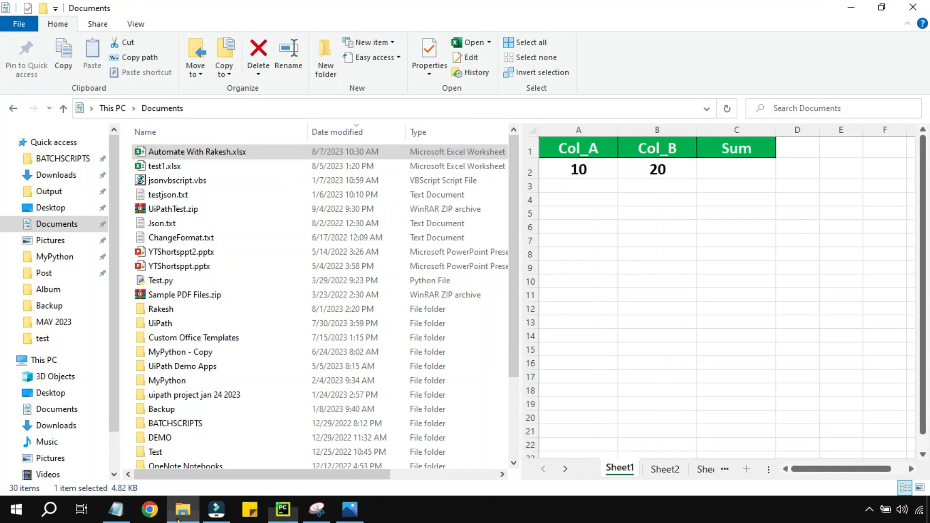
Preview Automate With Rakesh.xlsx, now showing Sum 30 on a single Sheet1.
click(165, 165)
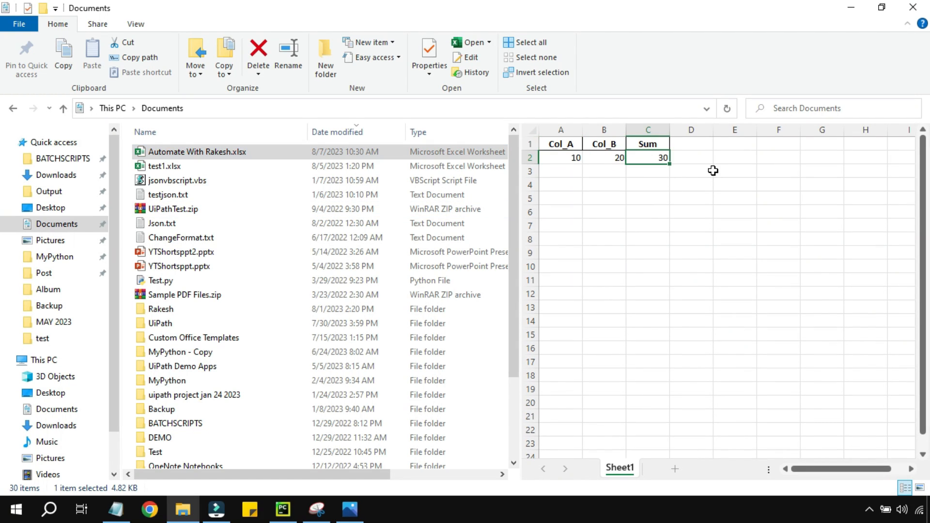
mouse_move(652, 178)
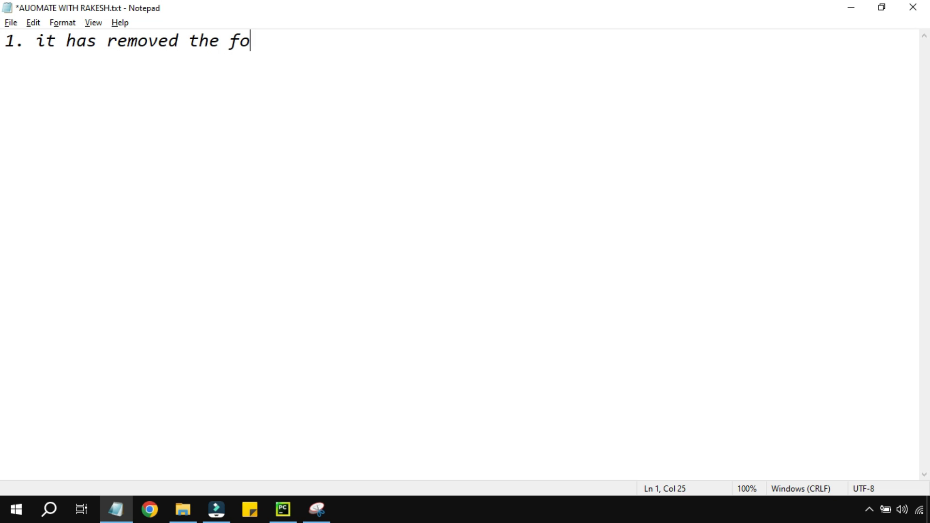
Finish note 1 on lost formatting and write note 2: previous sheets removed, only one sheet, existing data erased.
text(rmatting)
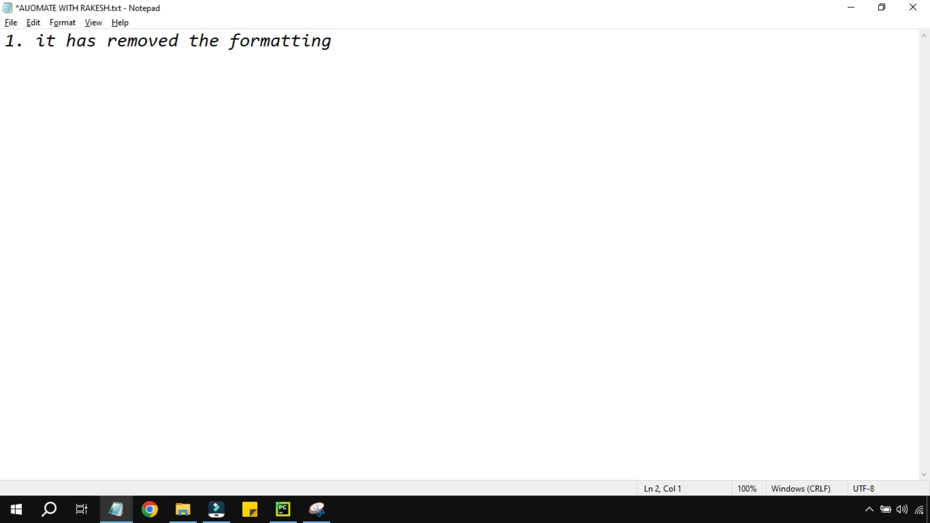
text(2.  I)
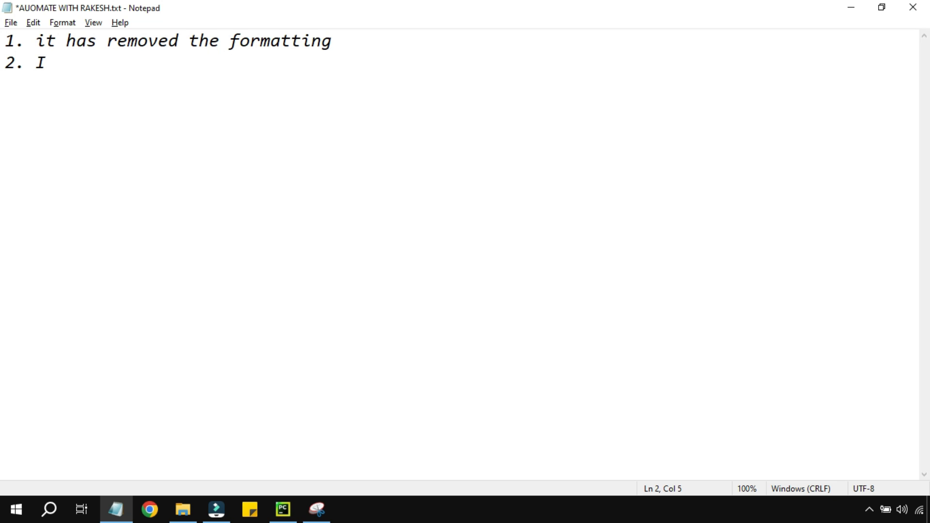
text(t has removed t)
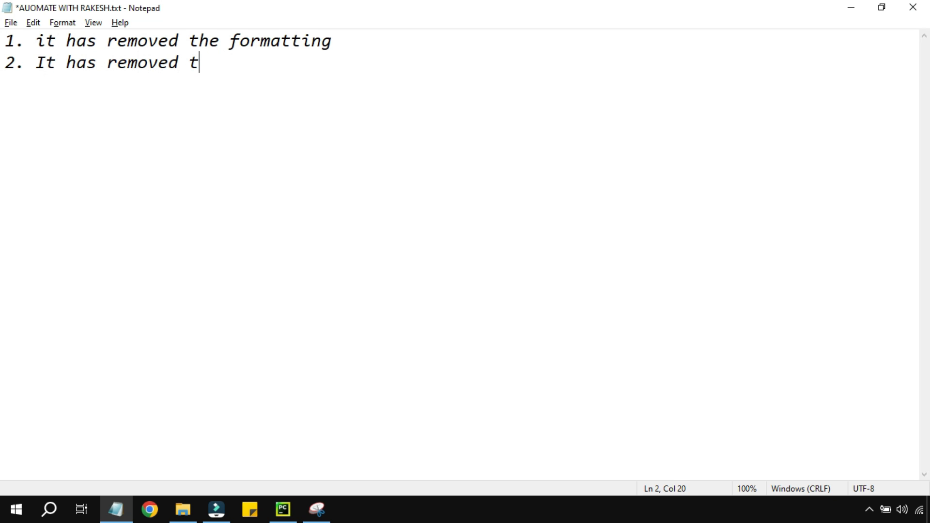
text(he previous sheets a)
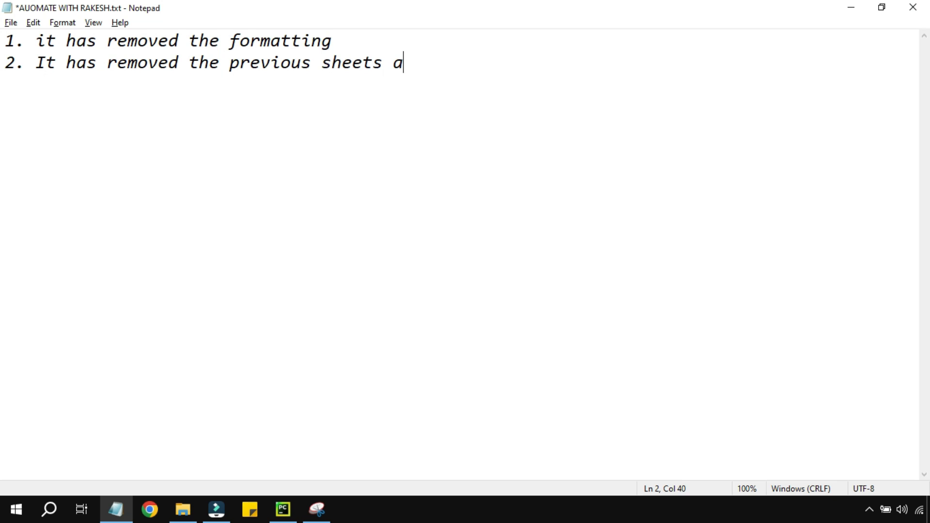
text(nd has only)
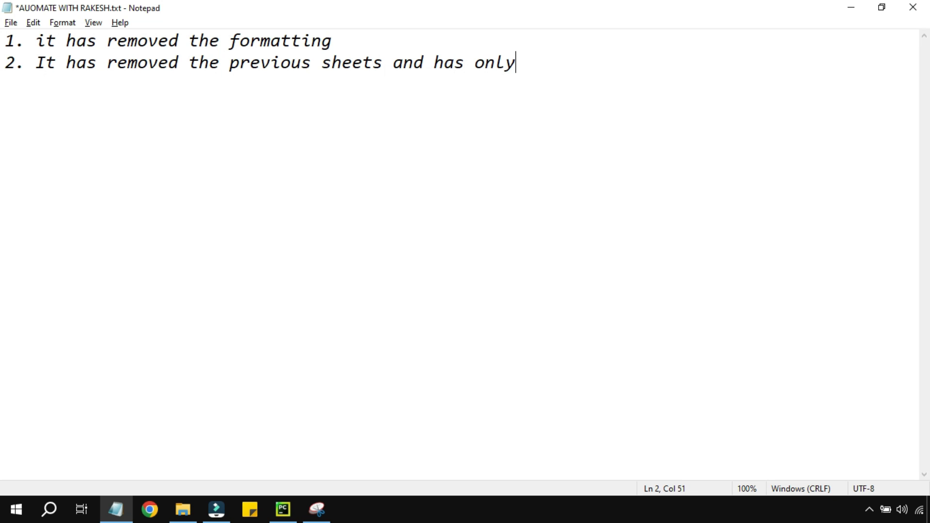
text(one sheet?)
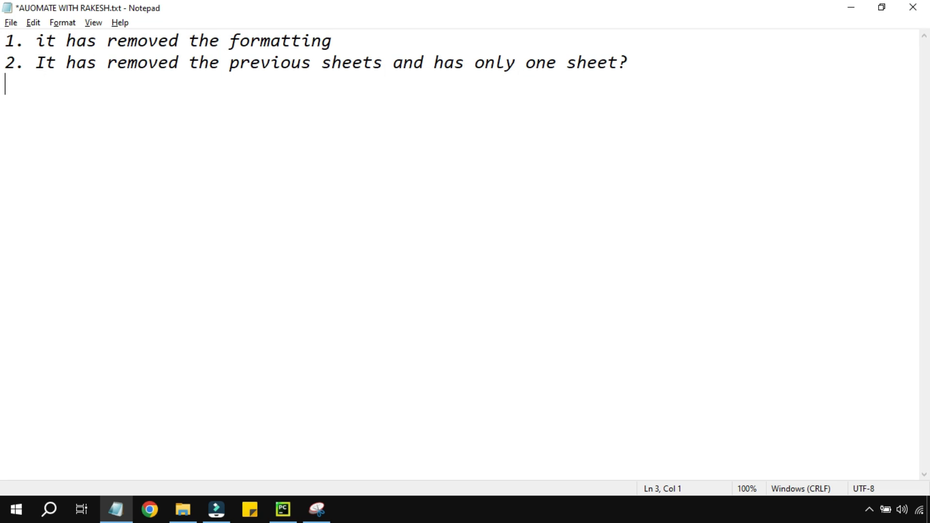
text(eras)
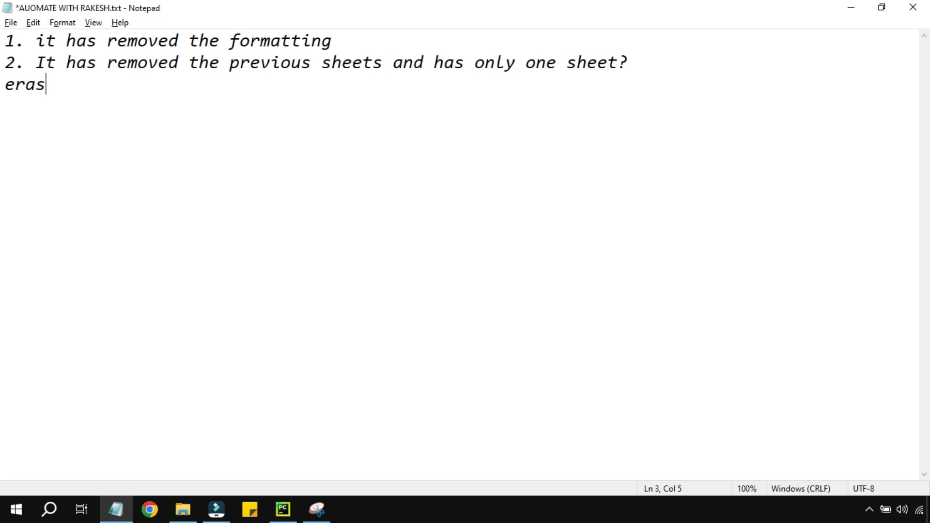
text(ing the ex)
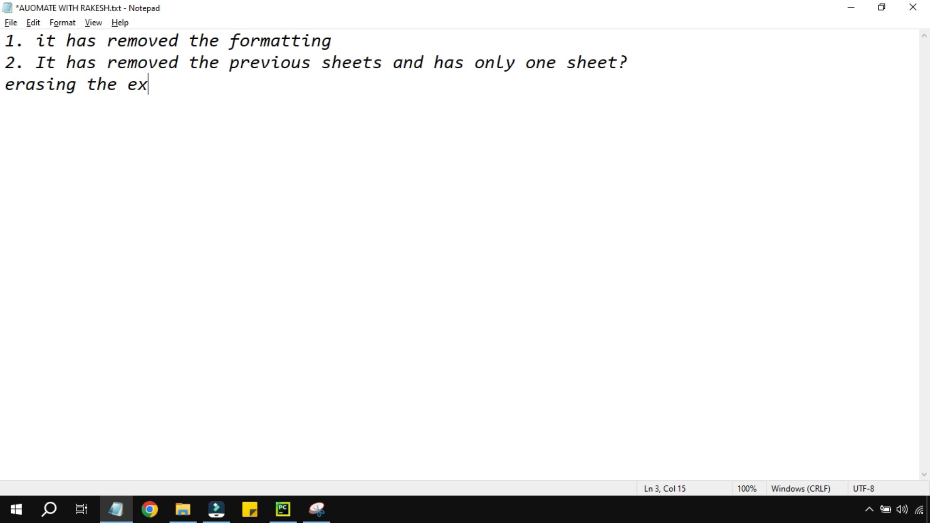
text(isting)
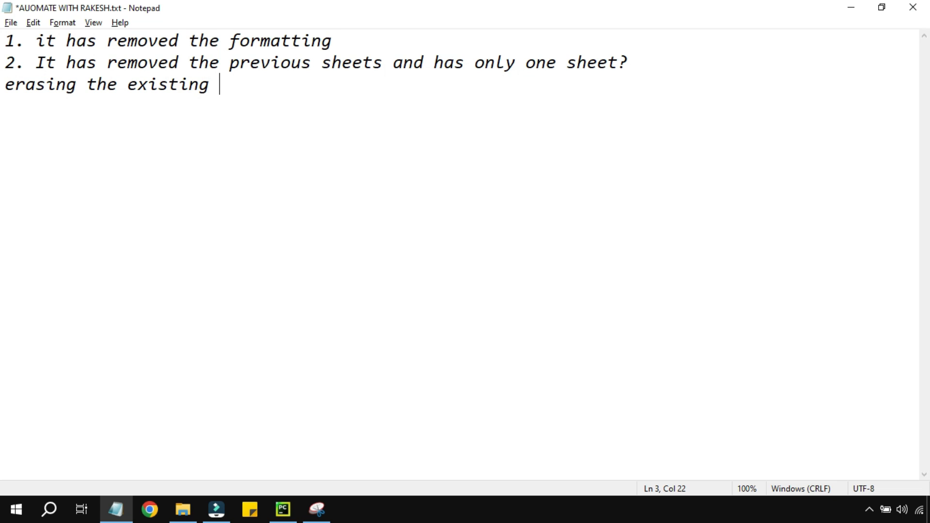
text(data)
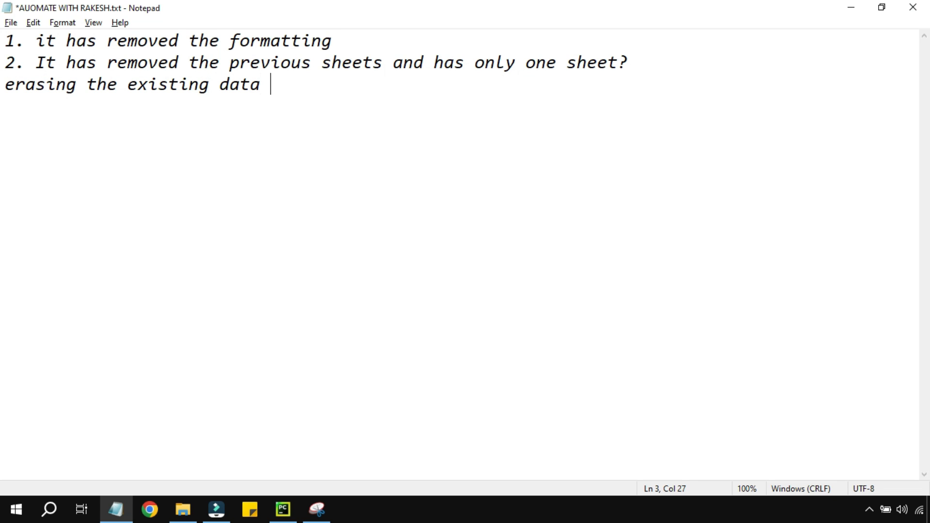
text(.to ex)
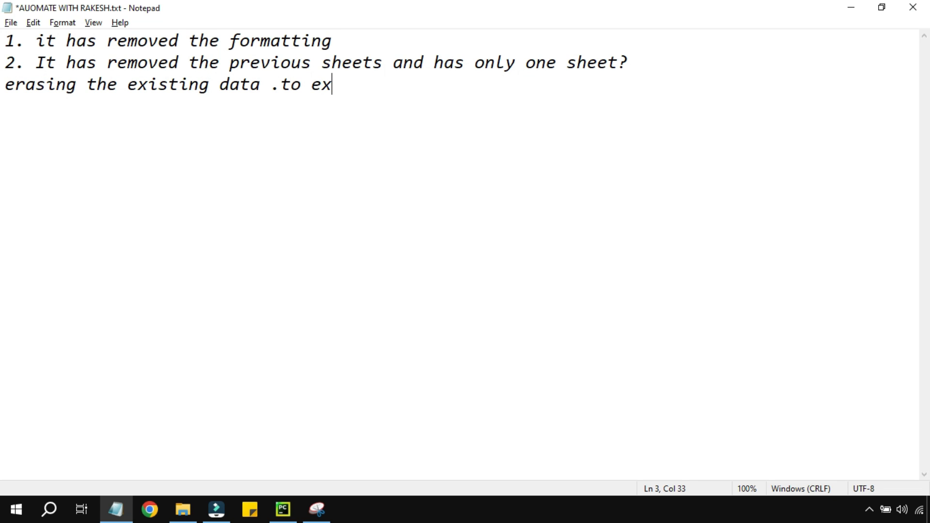
text(cel)
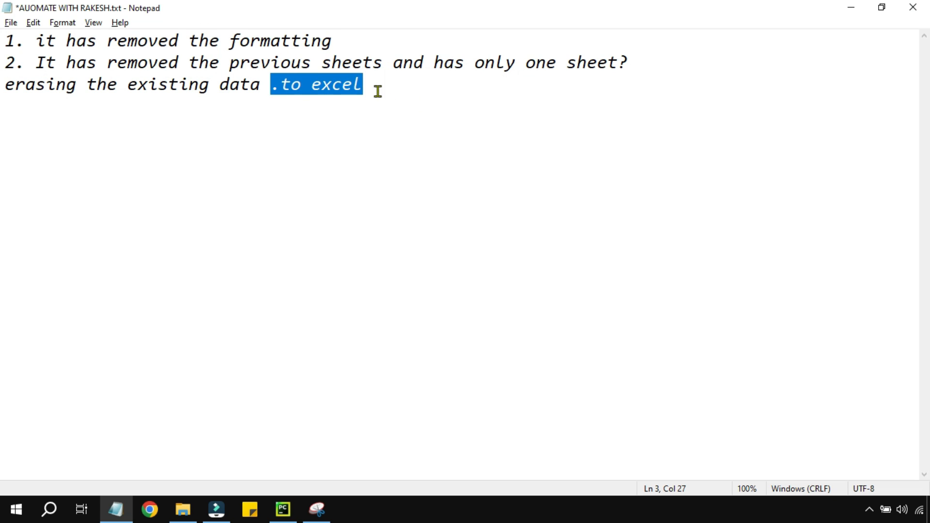
Write note 3: 'Can i have multiple values under the column A & B and sum it?'.
click(368, 85)
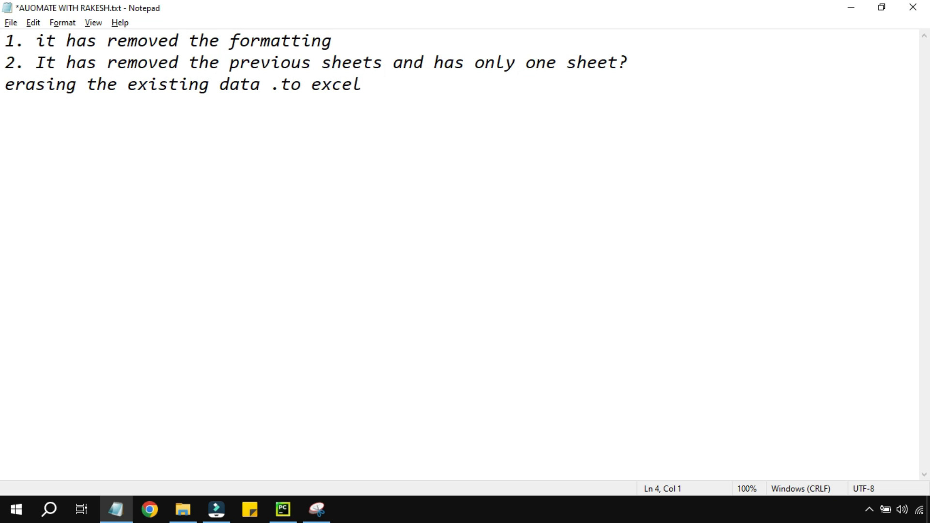
text(3.)
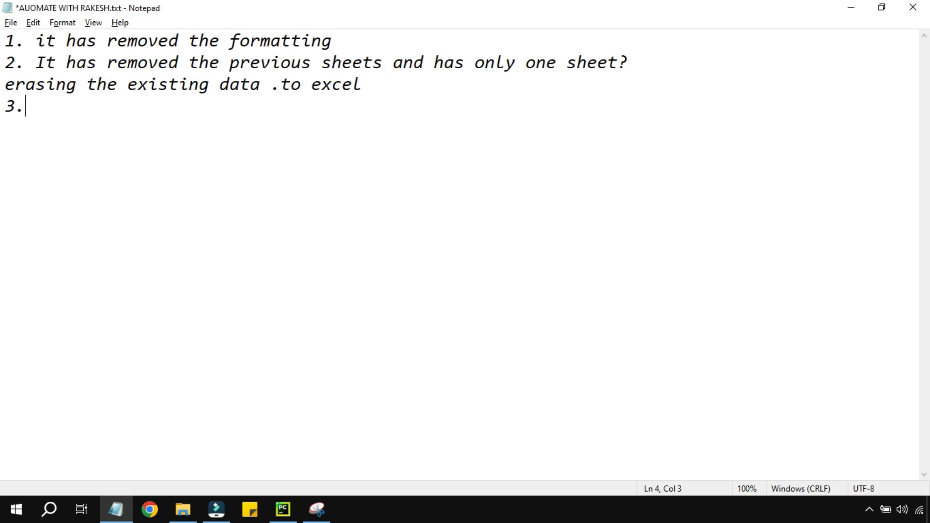
text(Can i hvae)
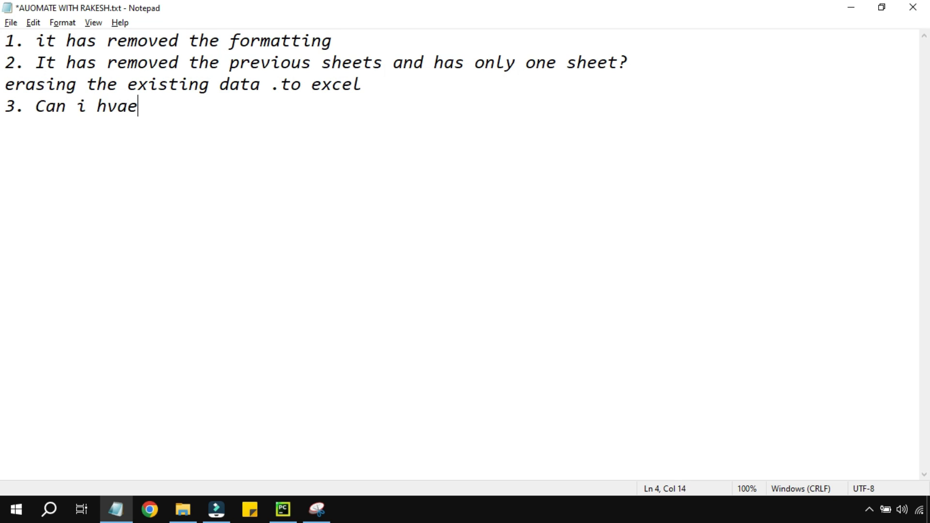
key(BackSpace)
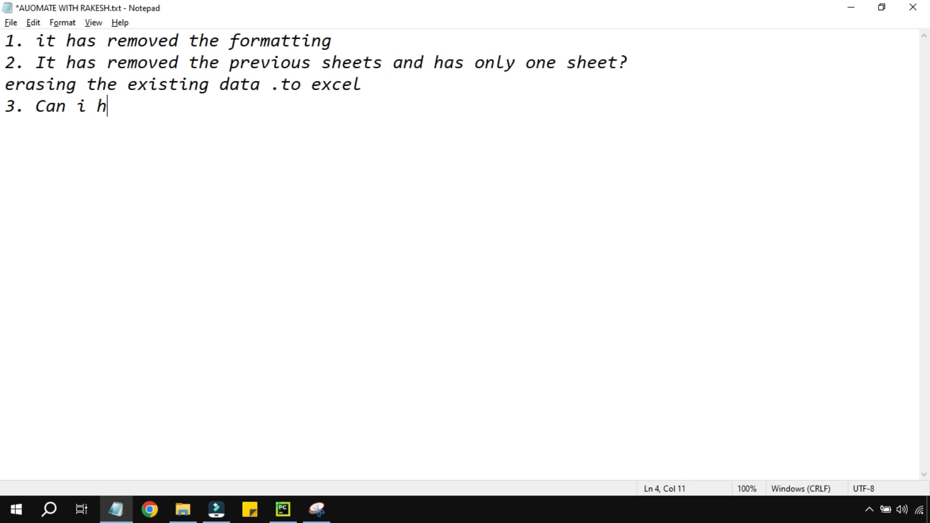
text(ave multip)
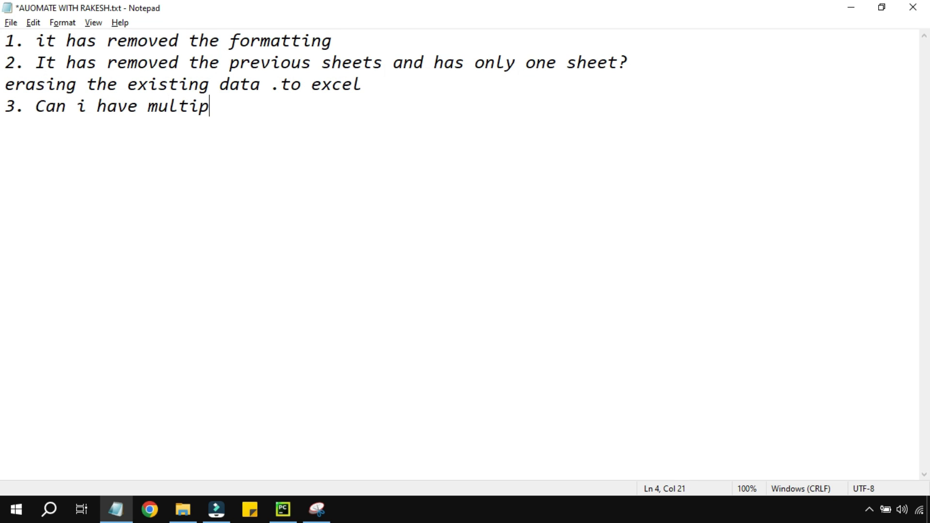
text(le values undre)
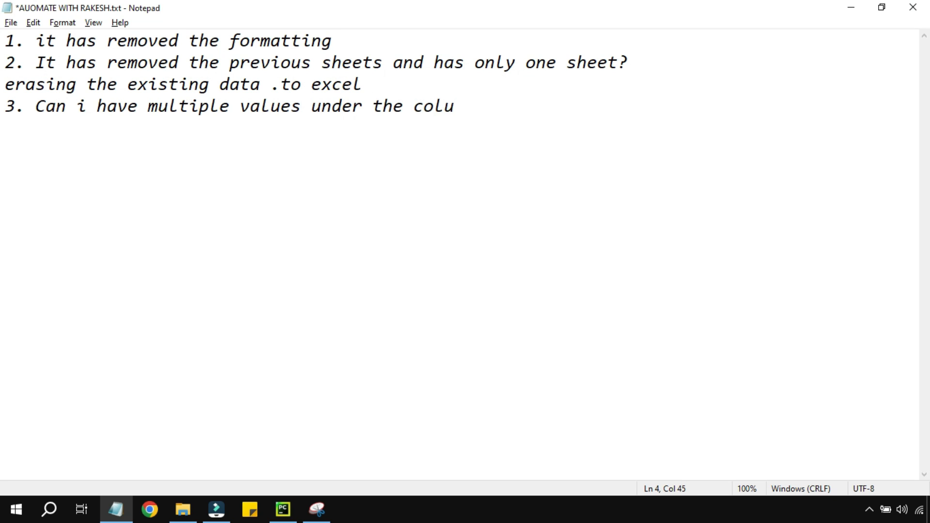
text(mn A & B and)
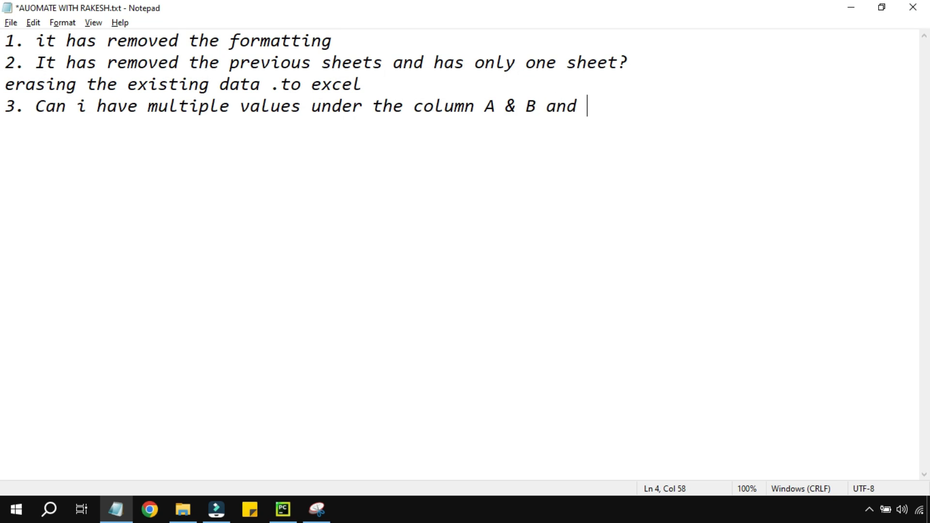
text(sum it)
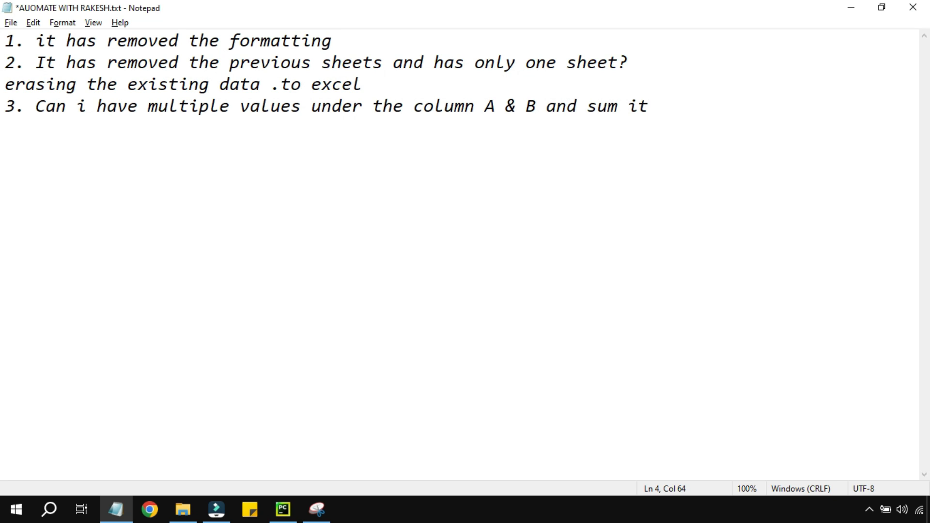
text(?)
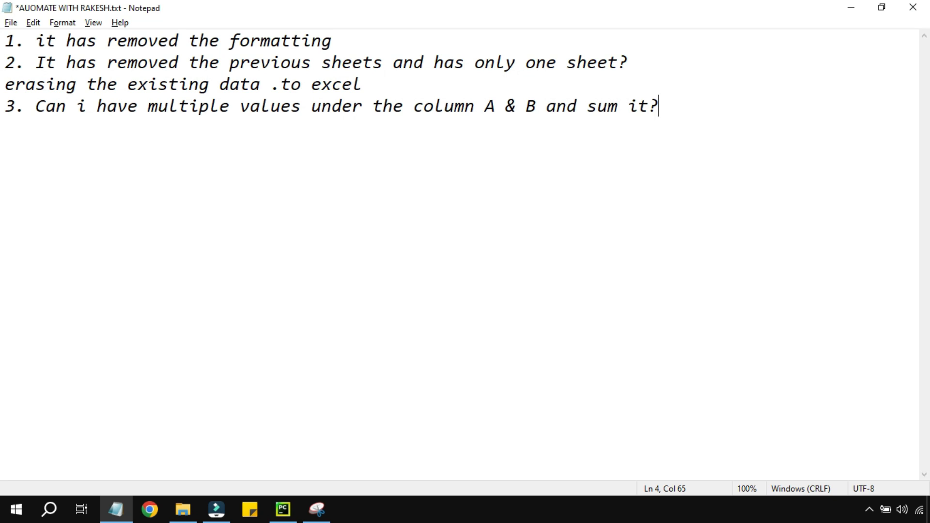
Enter rows 30/50, 40/60 and 60/70 under Col_A and Col_B in the workbook.
click(182, 509)
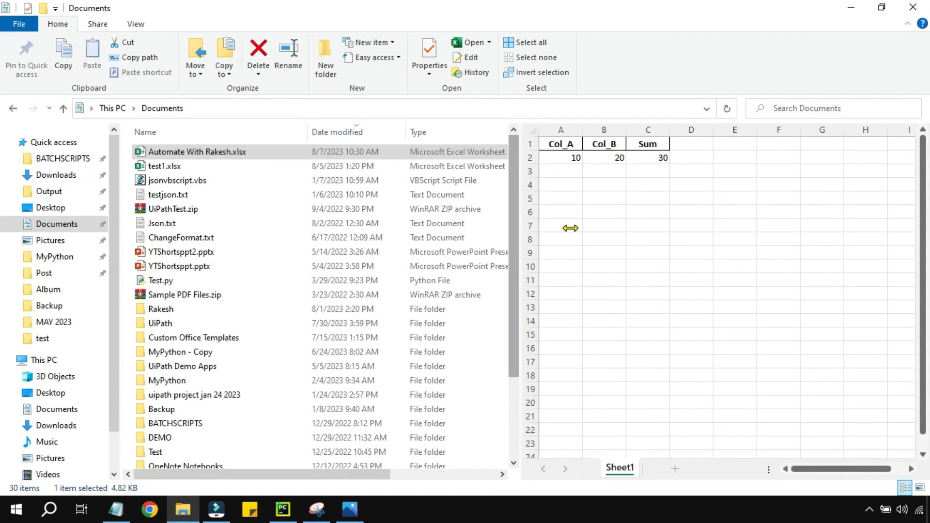
mouse_move(576, 214)
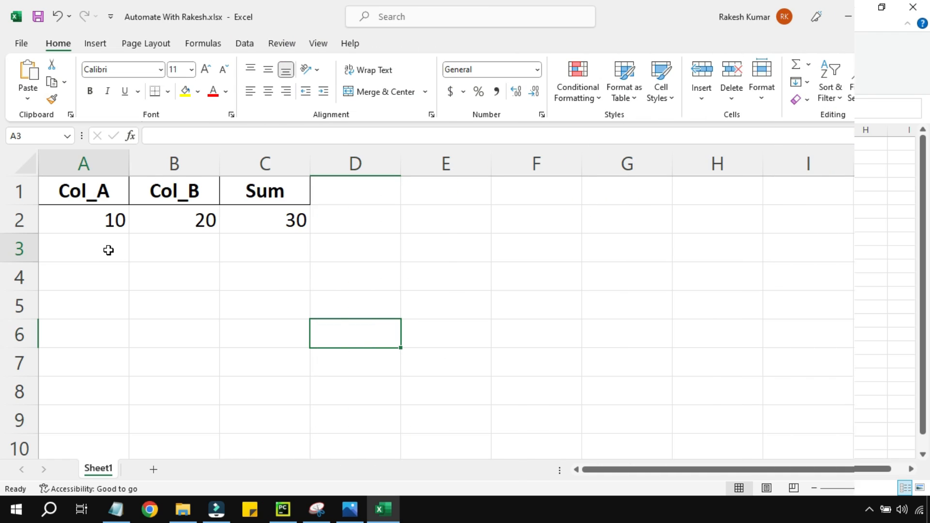
text(30)
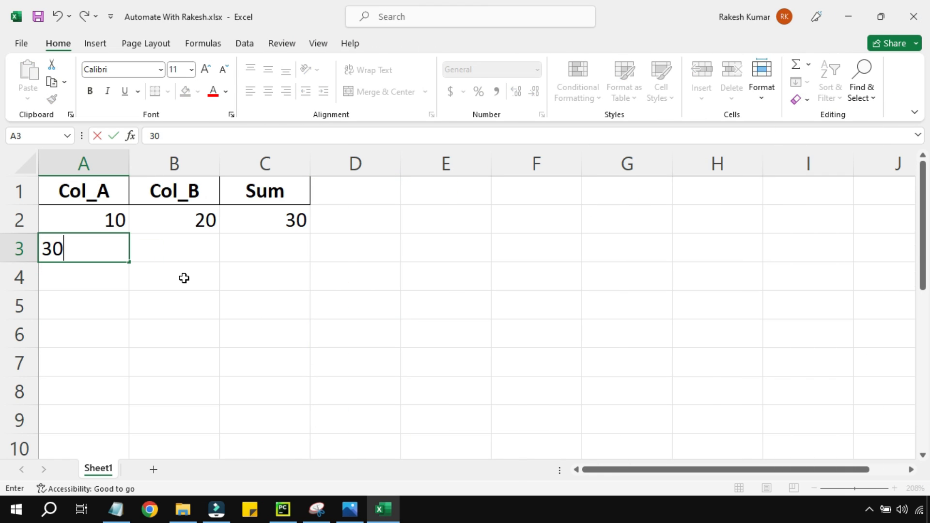
text(50)
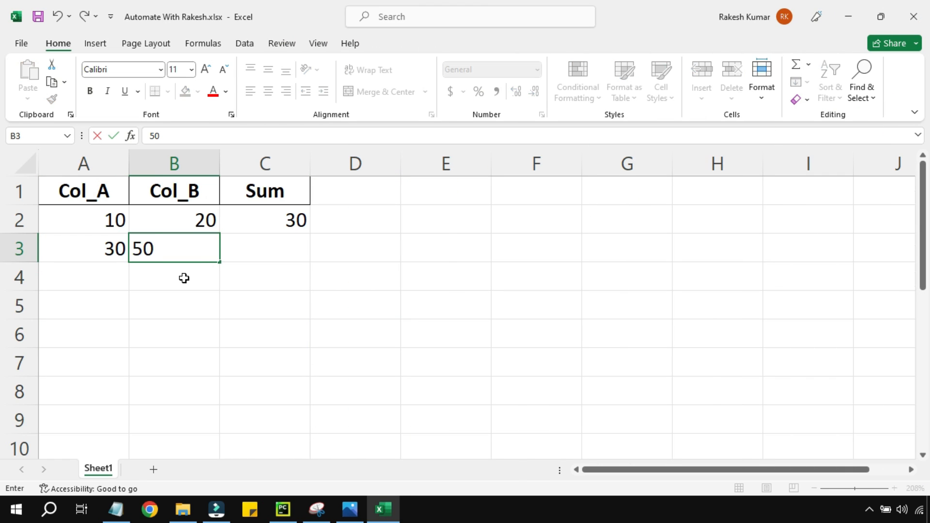
key(enter)
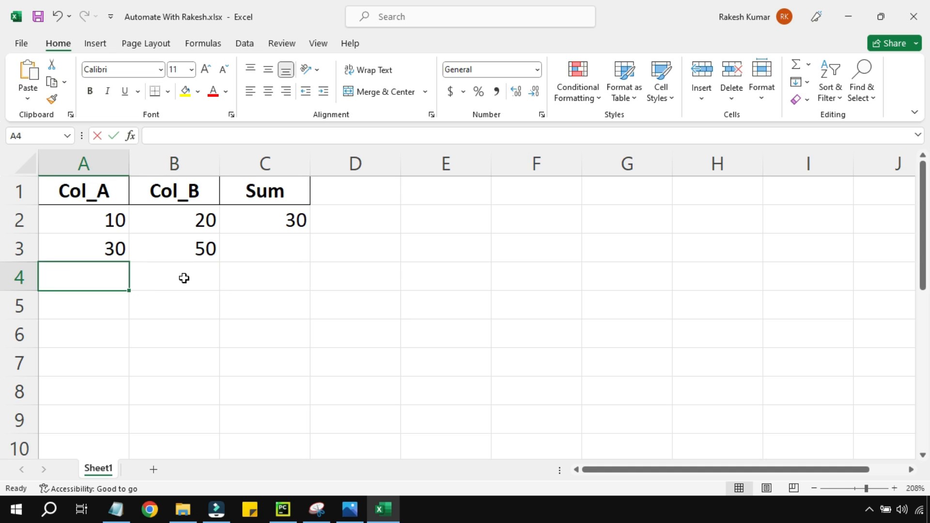
text(60)
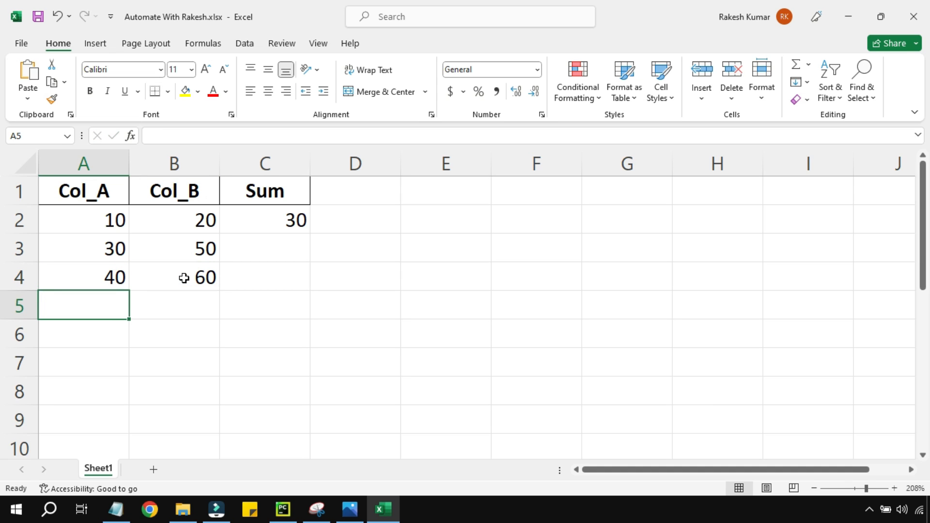
text(60)
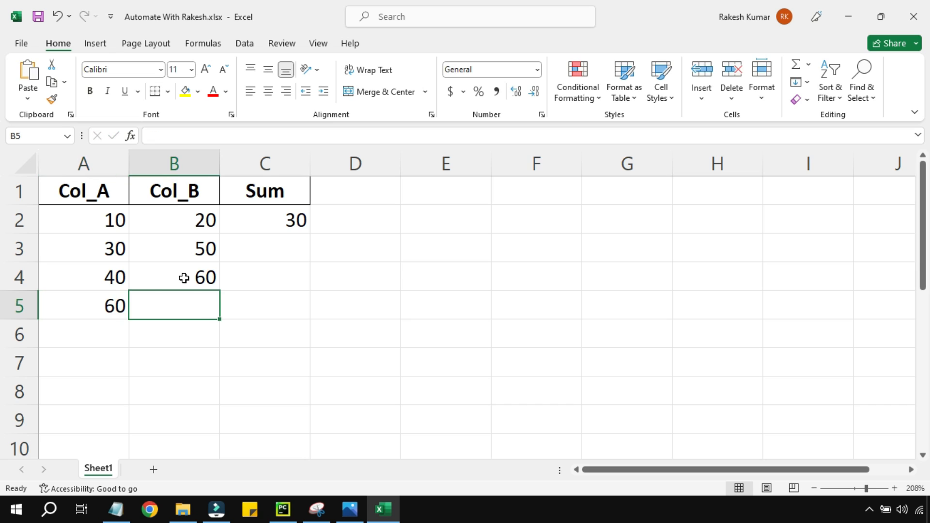
text(70)
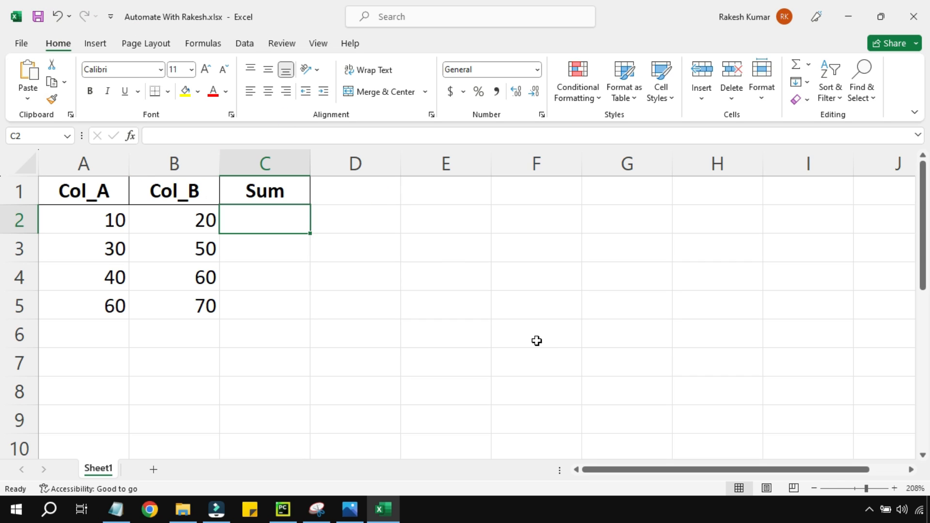
Clear the Sum cell, save and close, and preview the saved workbook in Explorer.
click(83, 220)
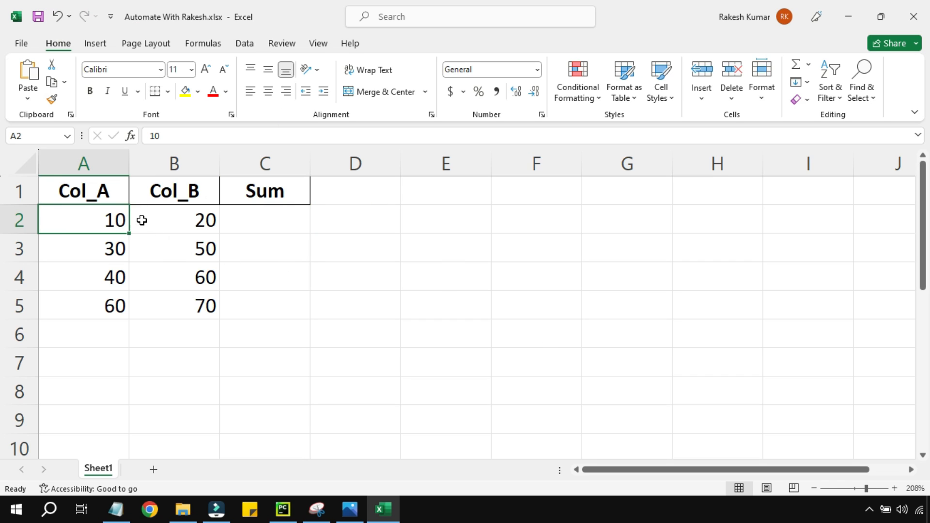
click(264, 220)
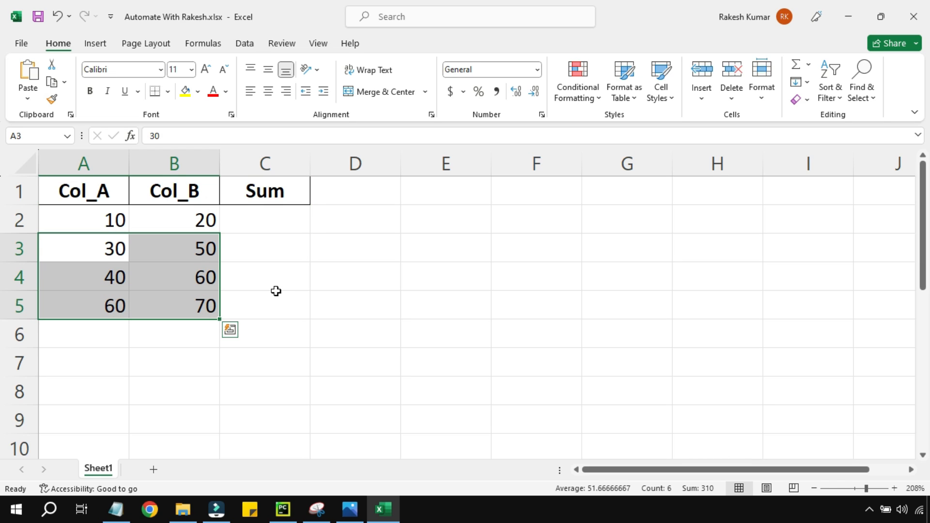
mouse_move(898, 78)
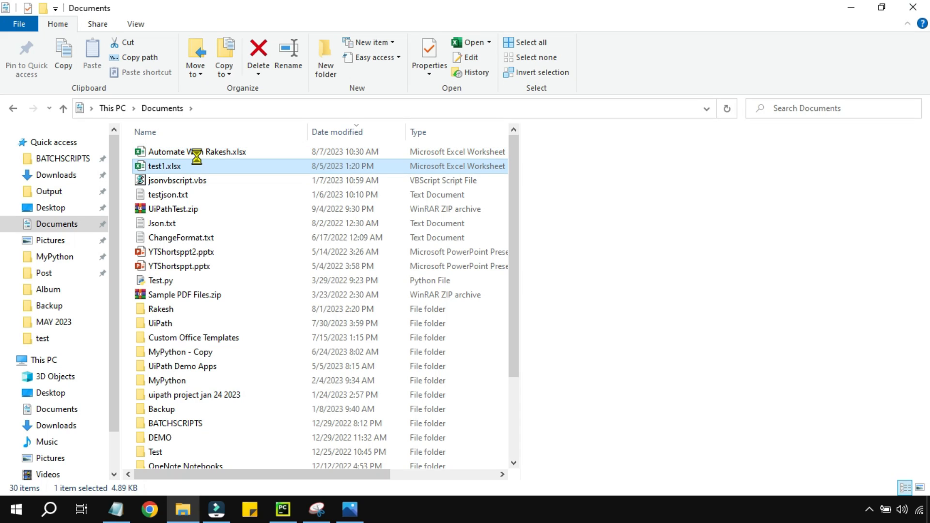
double_click(197, 151)
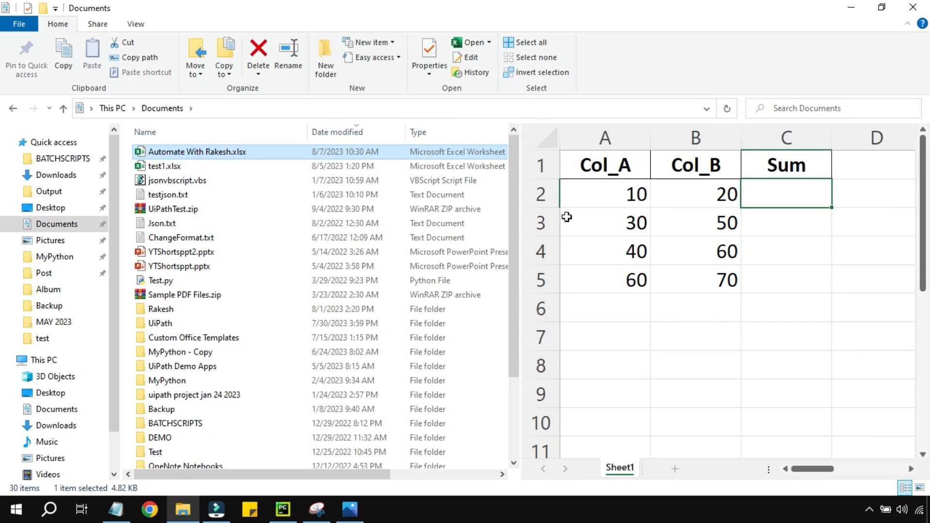
mouse_move(737, 313)
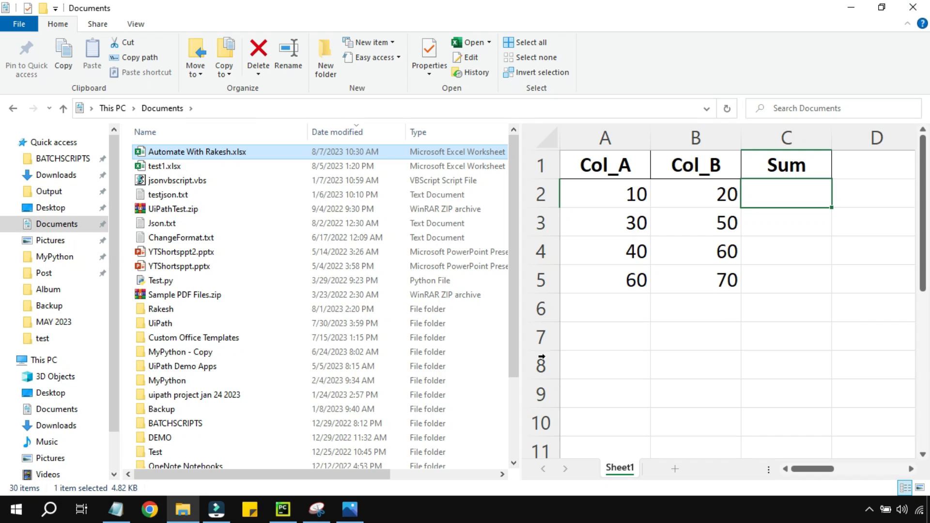
Rerun main.py against the four-row workbook, finishing with exit code 0.
click(282, 509)
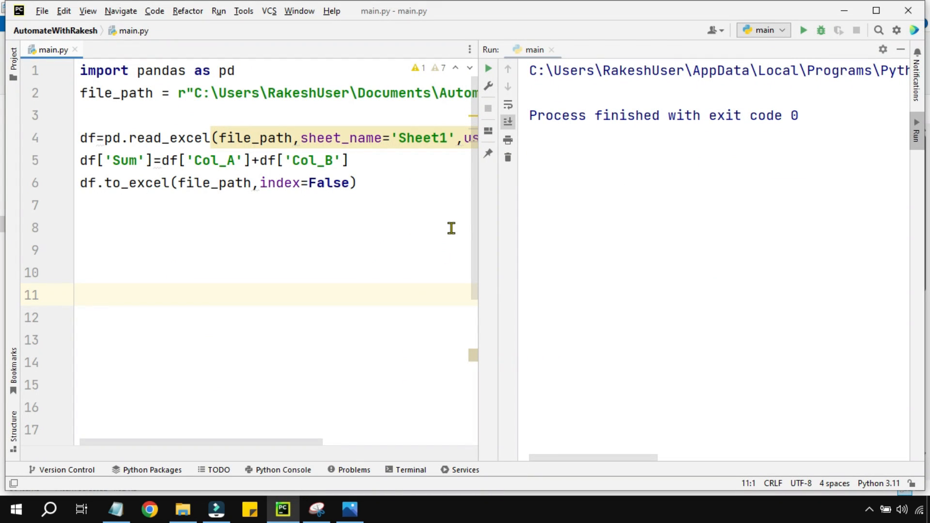
click(218, 205)
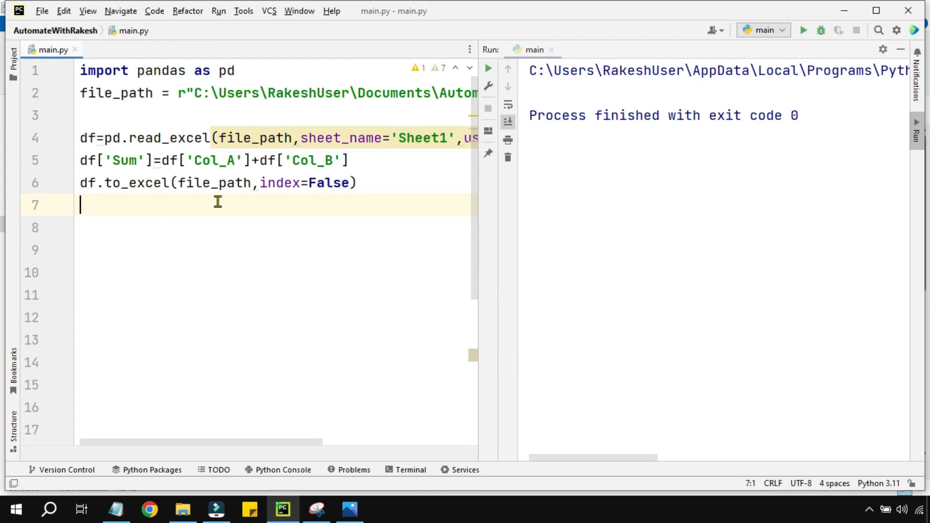
mouse_move(488, 68)
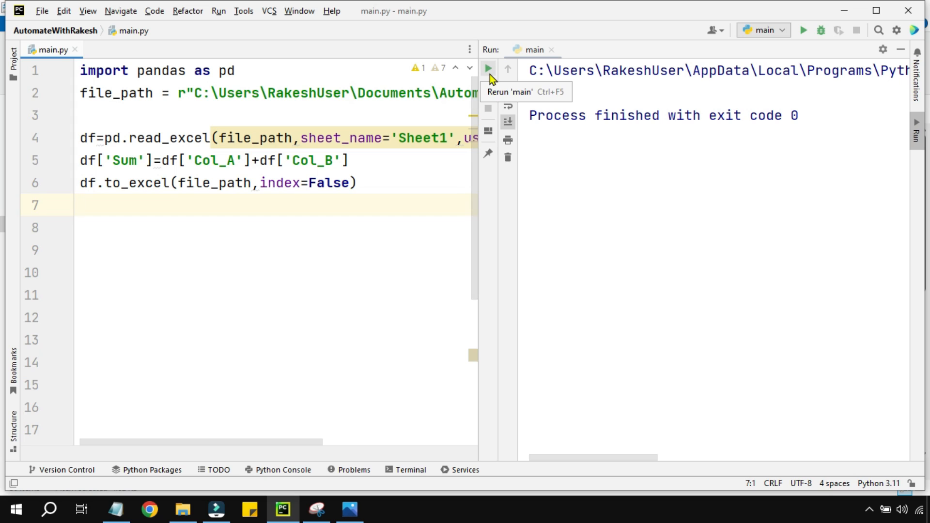
click(487, 70)
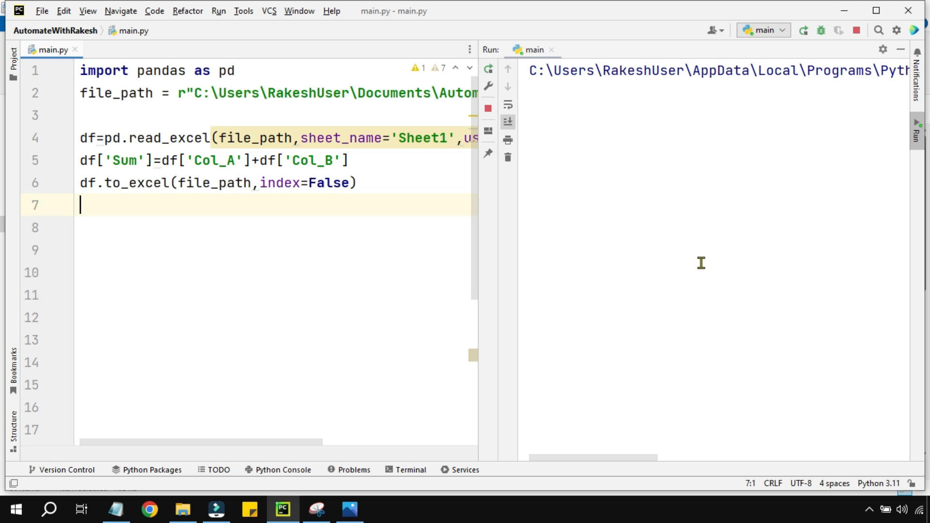
click(487, 67)
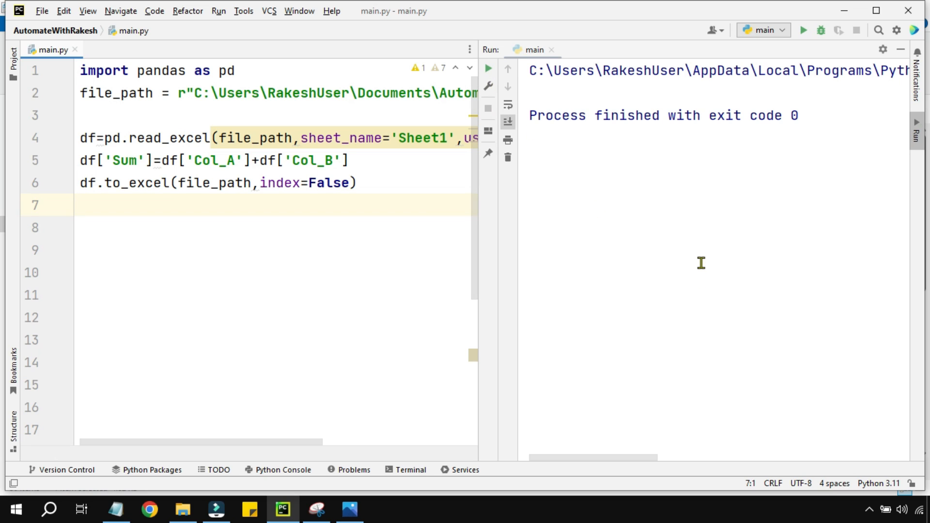
mouse_move(799, 124)
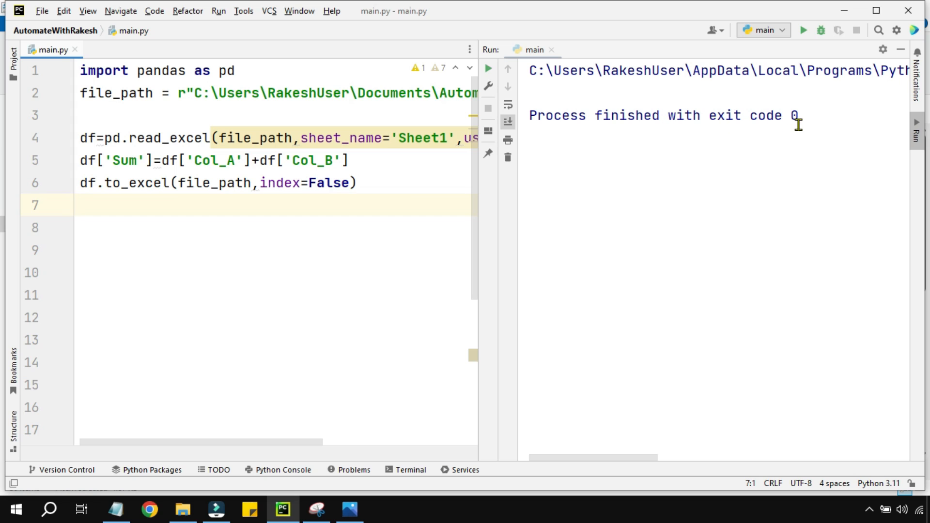
mouse_move(319, 369)
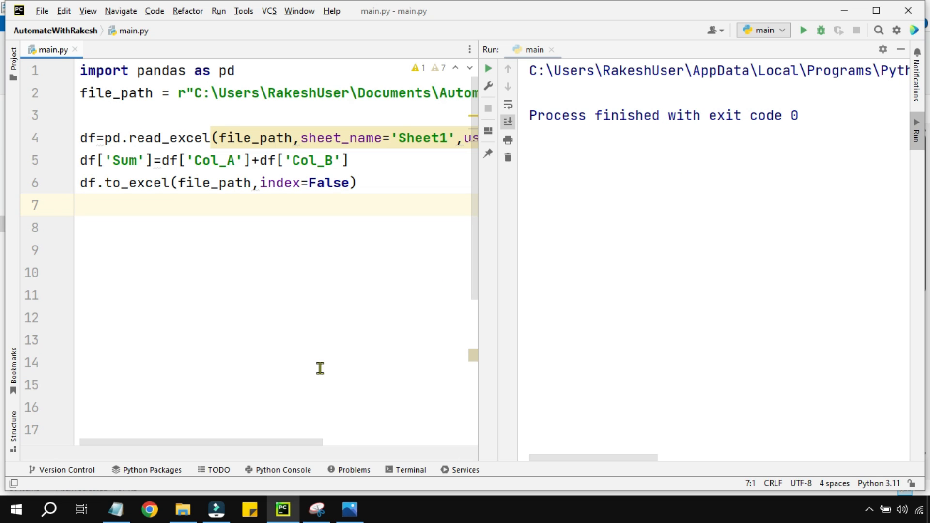
Refresh the Explorer preview of Automate With Rakesh.xlsx rewritten by the script.
click(183, 509)
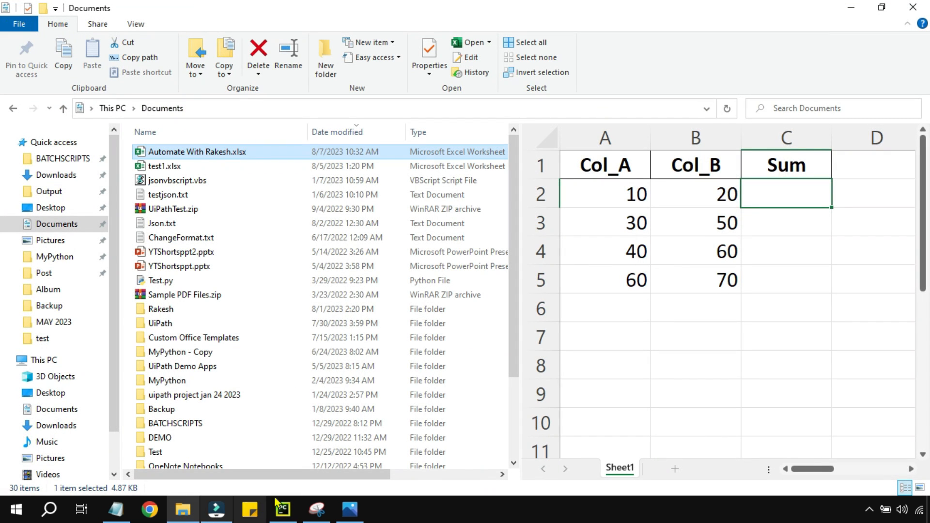
click(164, 166)
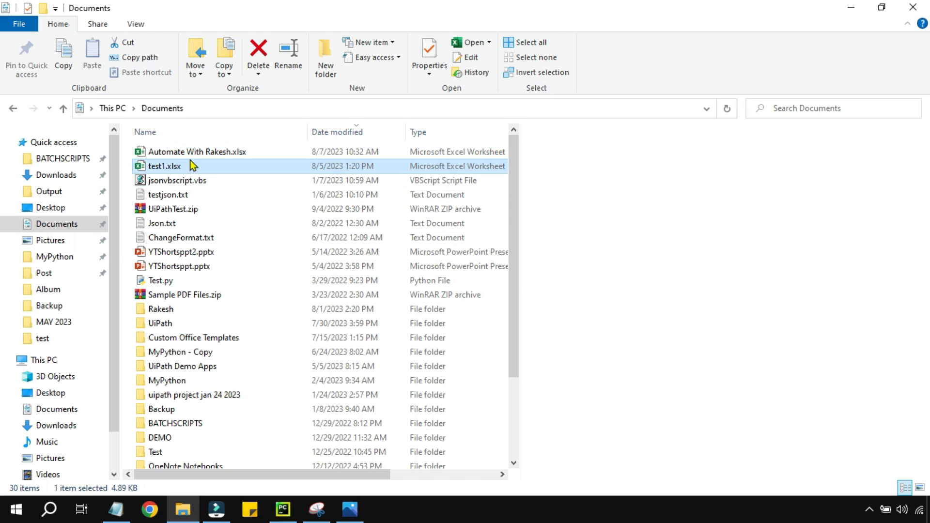
click(198, 151)
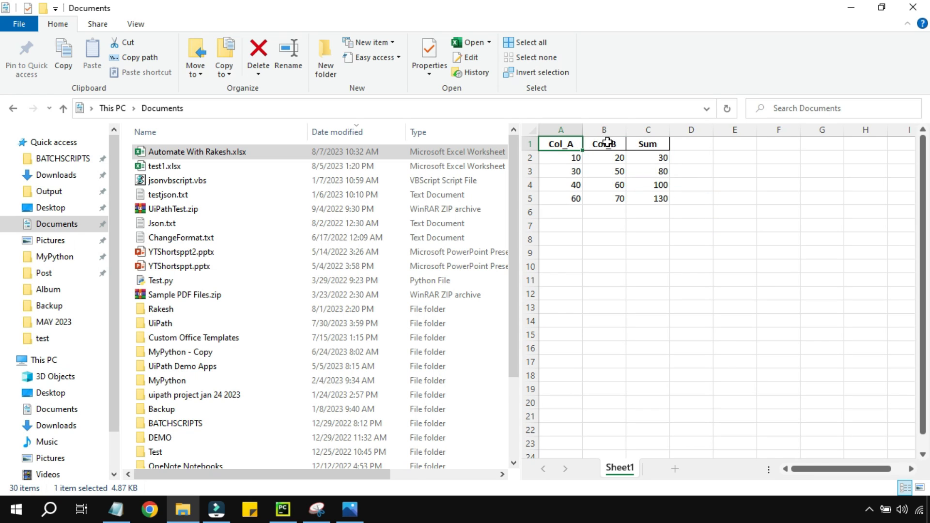
Inspect the Sum column showing 30, 80, 100 and 130 for the four rows.
click(561, 158)
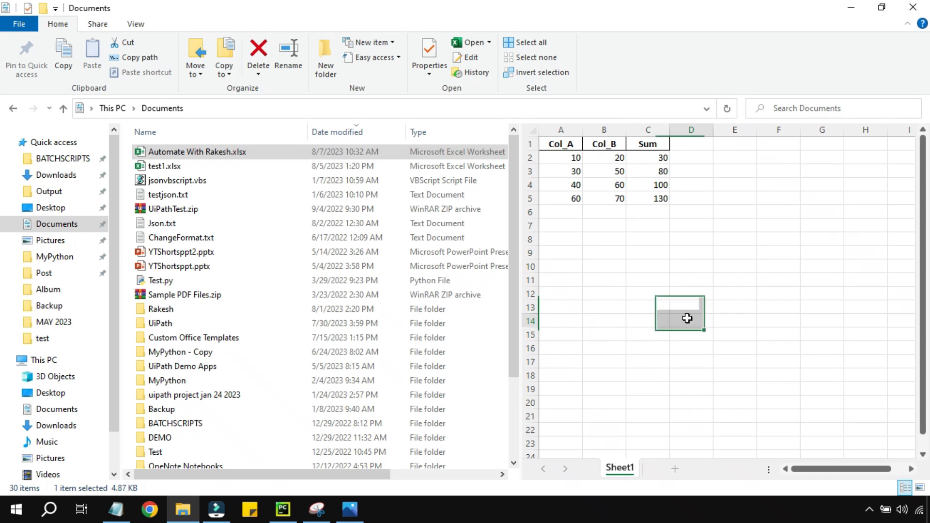
click(604, 129)
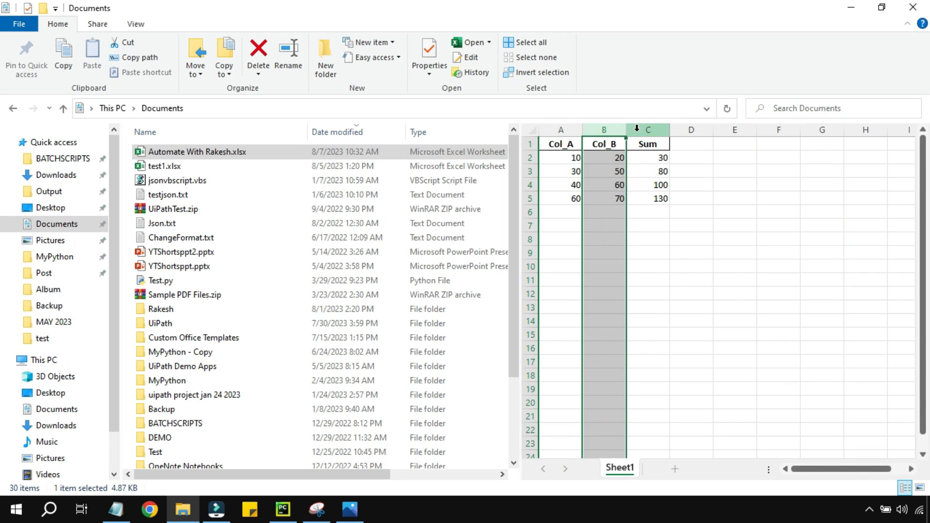
click(647, 129)
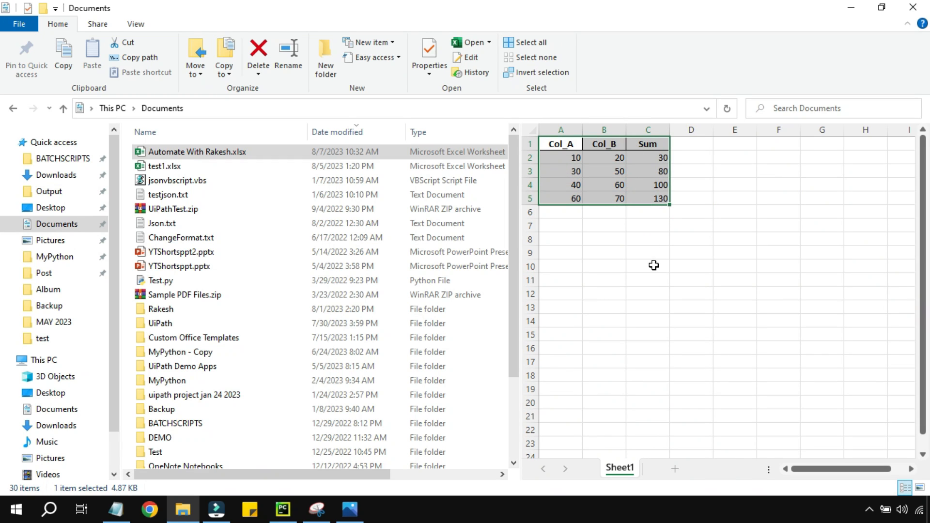
click(647, 157)
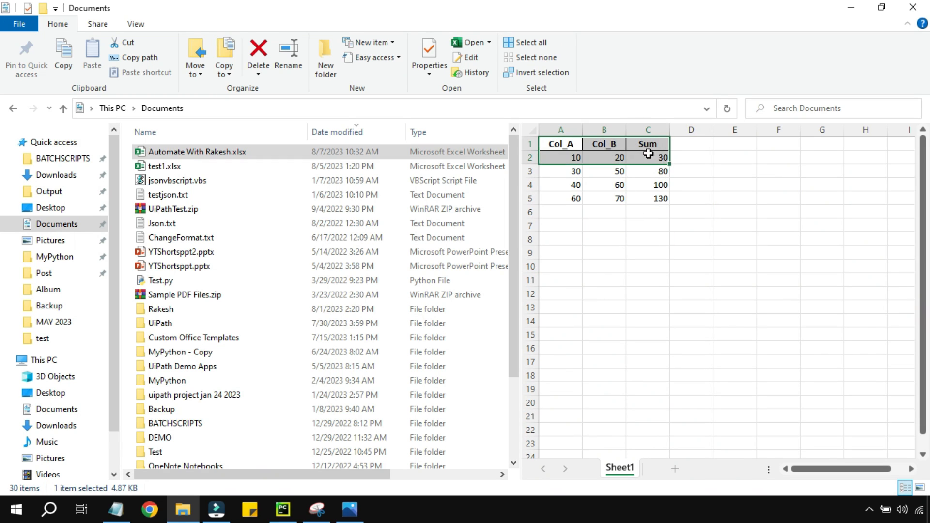